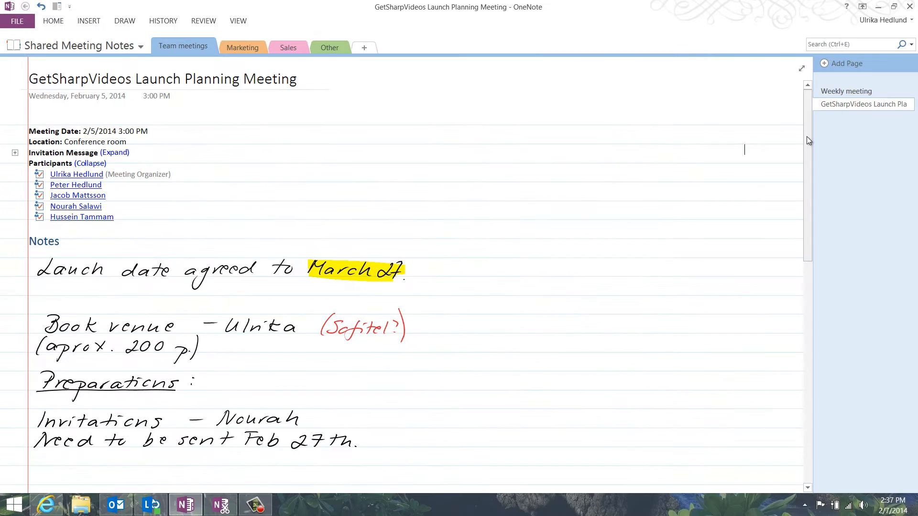
Create a new site named 'GetSharpVideos Launch' from the Sites page
scroll("down", 3)
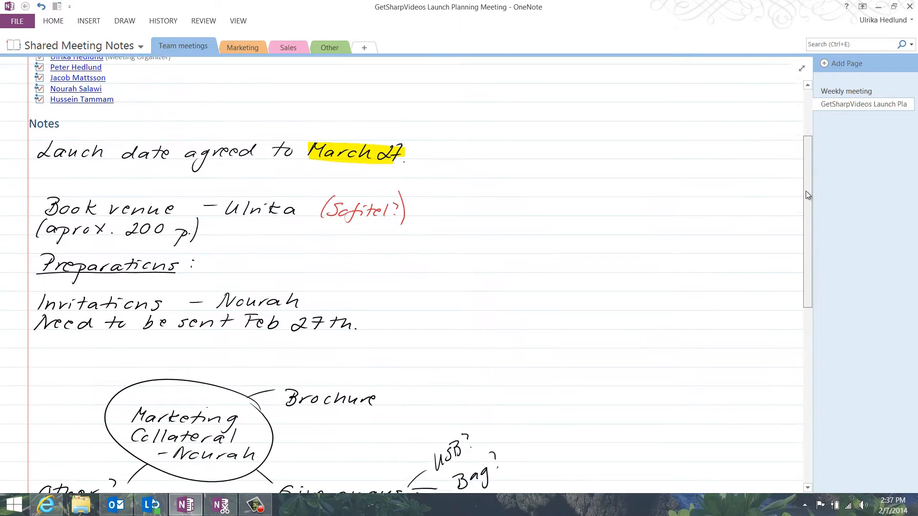
scroll("down", 3)
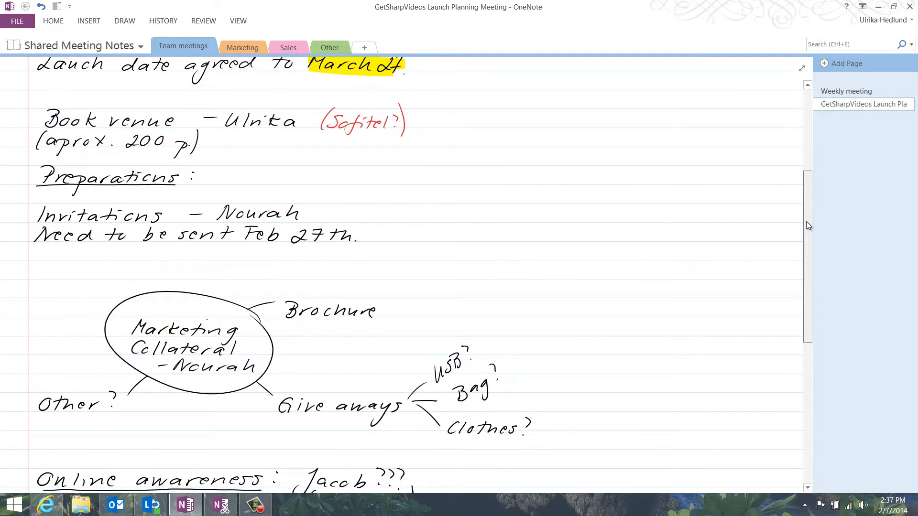
scroll("down", 3)
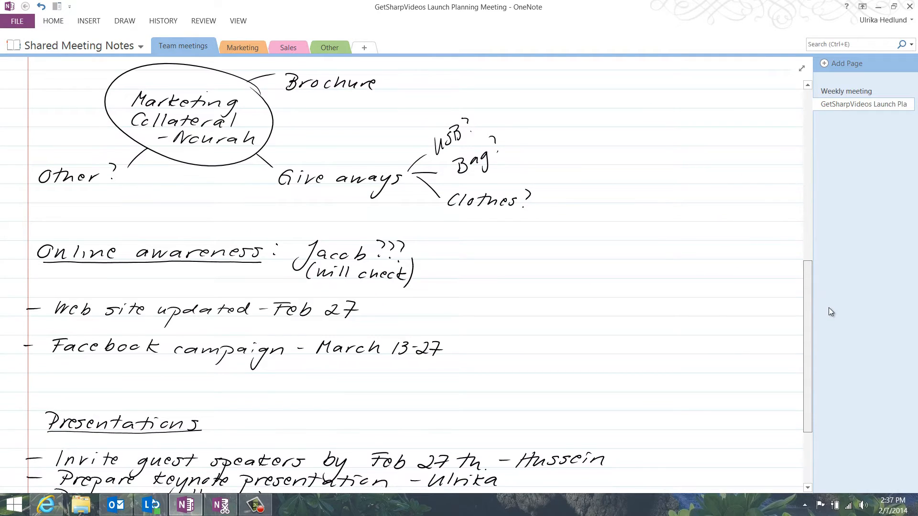
scroll("down", 3)
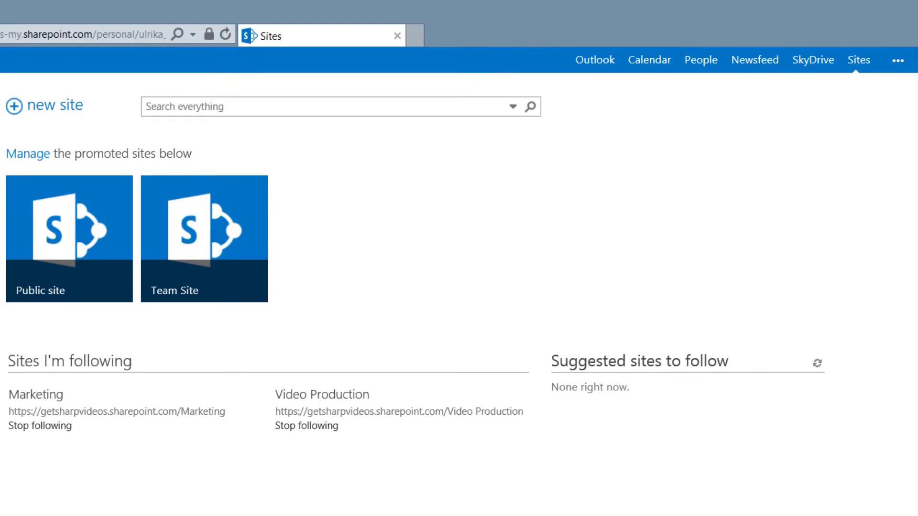
mouse_move(15, 110)
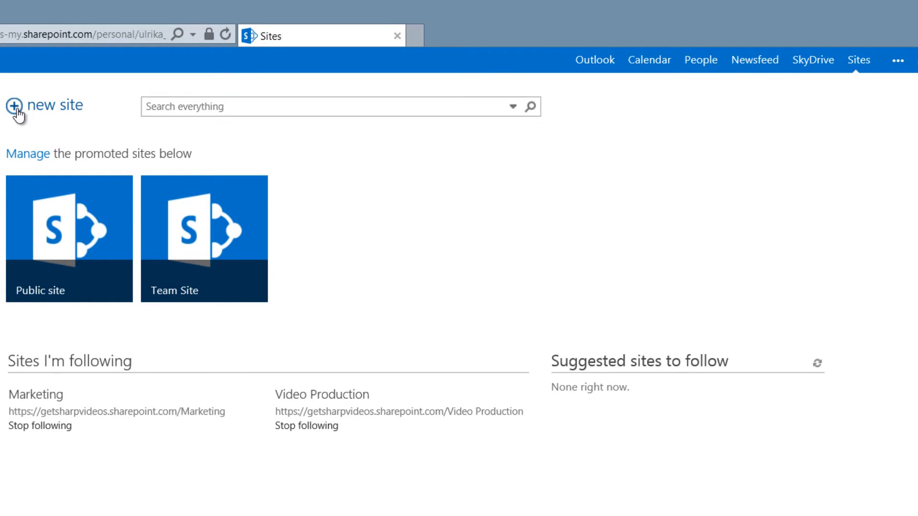
left_click(858, 60)
type("GetS")
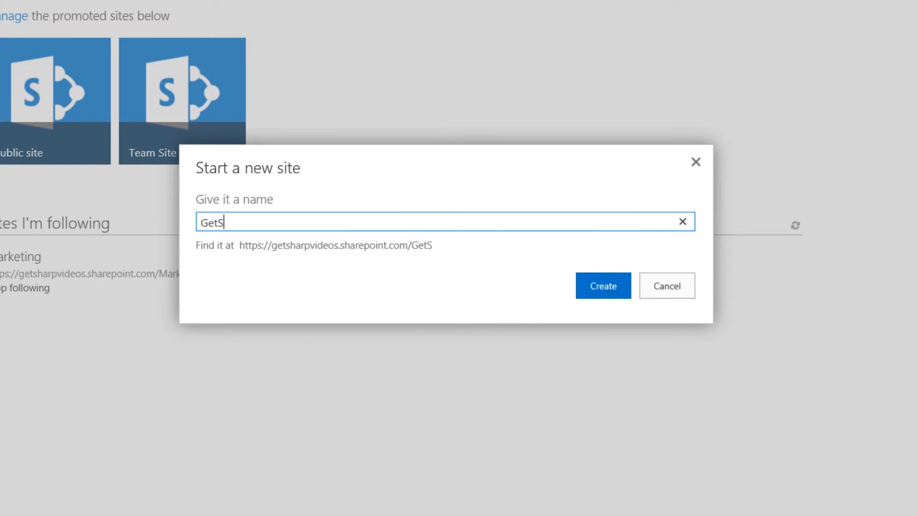
type("harpVideos")
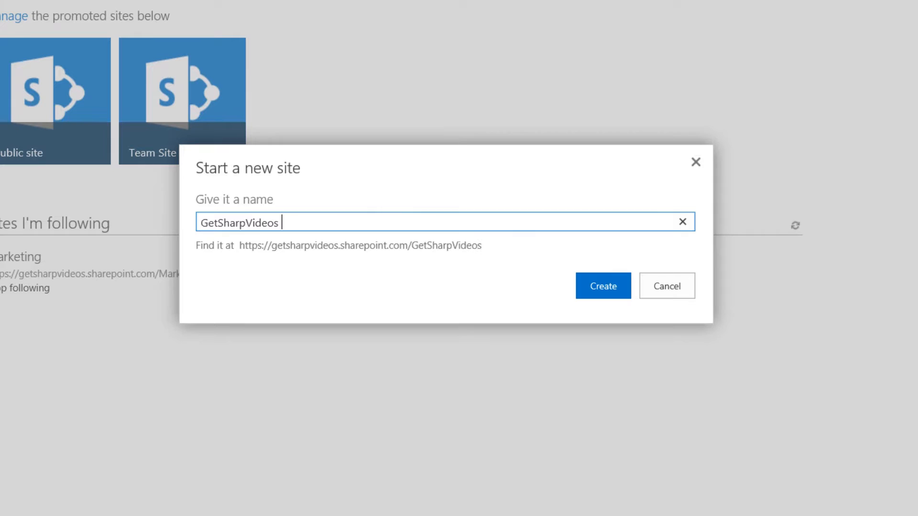
type("Launch")
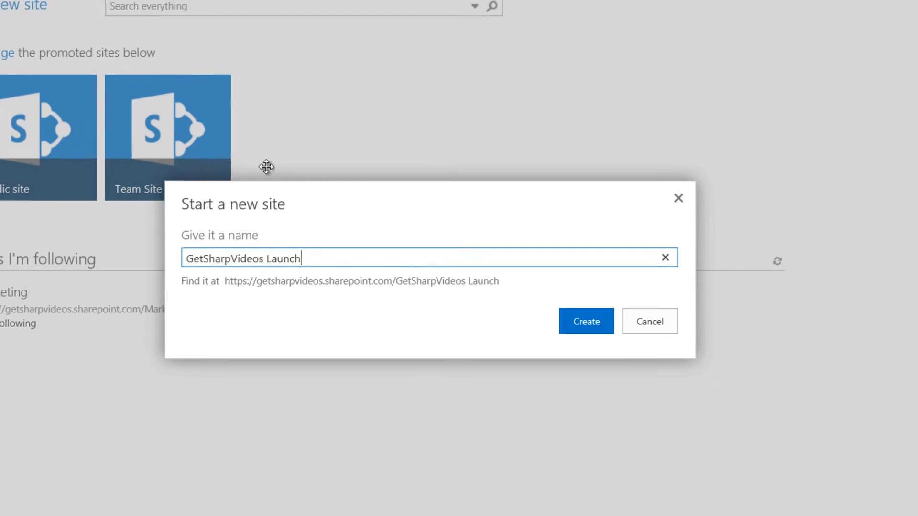
left_click(586, 321)
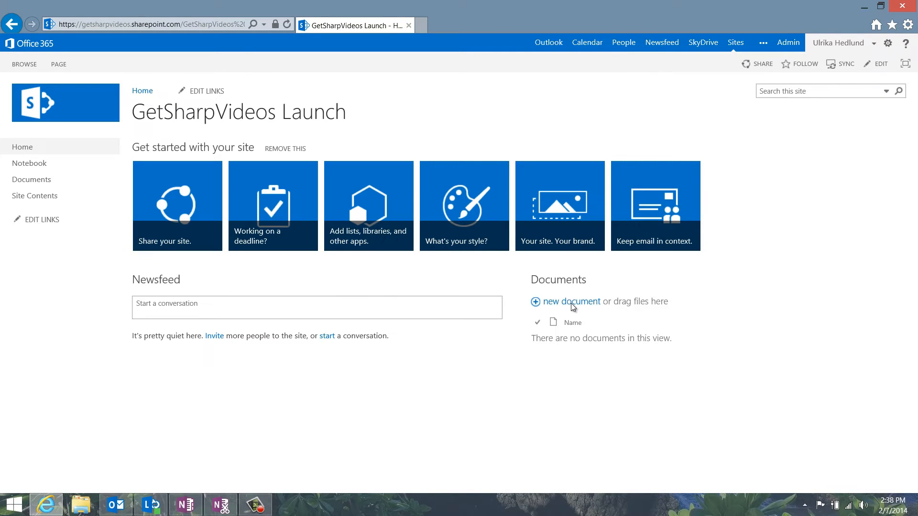
mouse_move(539, 432)
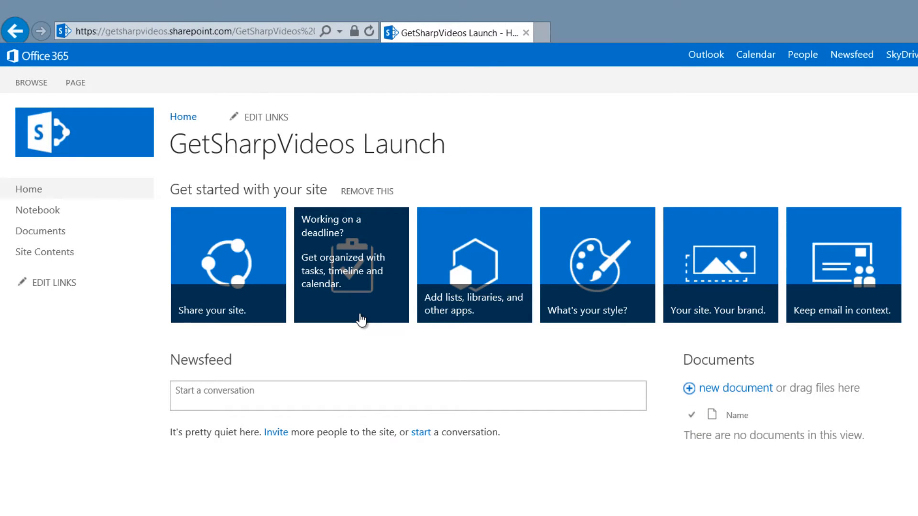
mouse_move(42, 277)
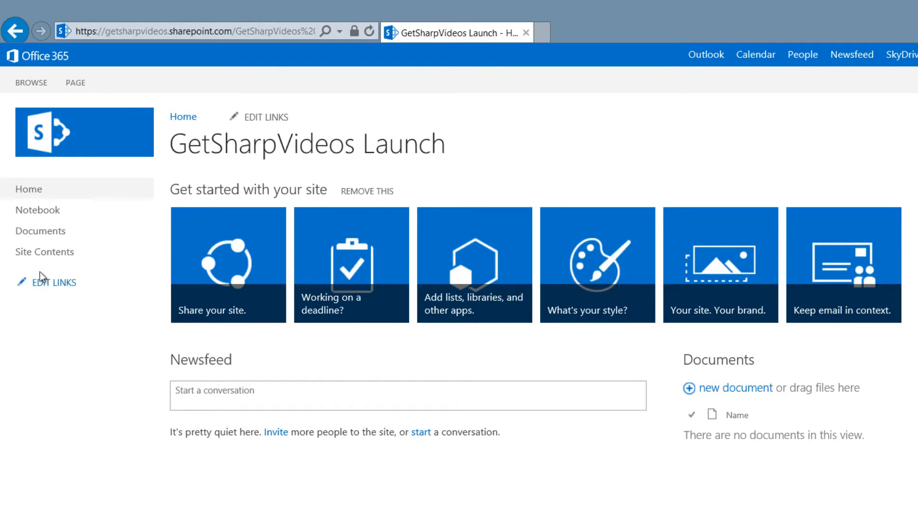
Browse Site Contents and the addable apps, return Home, and choose 'Working on a deadline?'
left_click(44, 252)
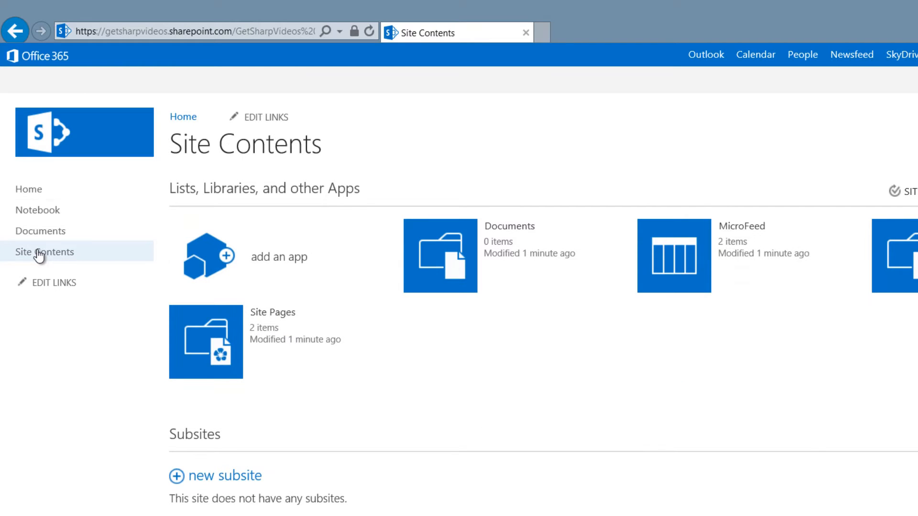
left_click(279, 257)
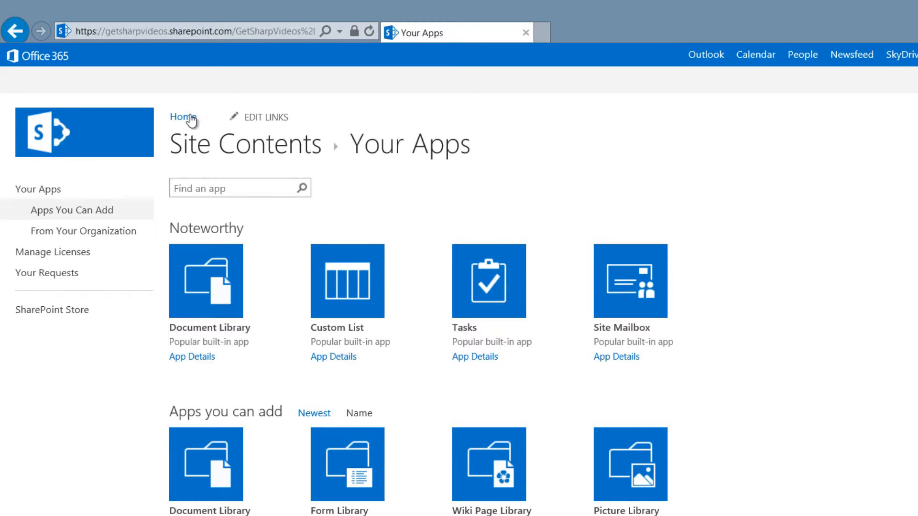
left_click(182, 117)
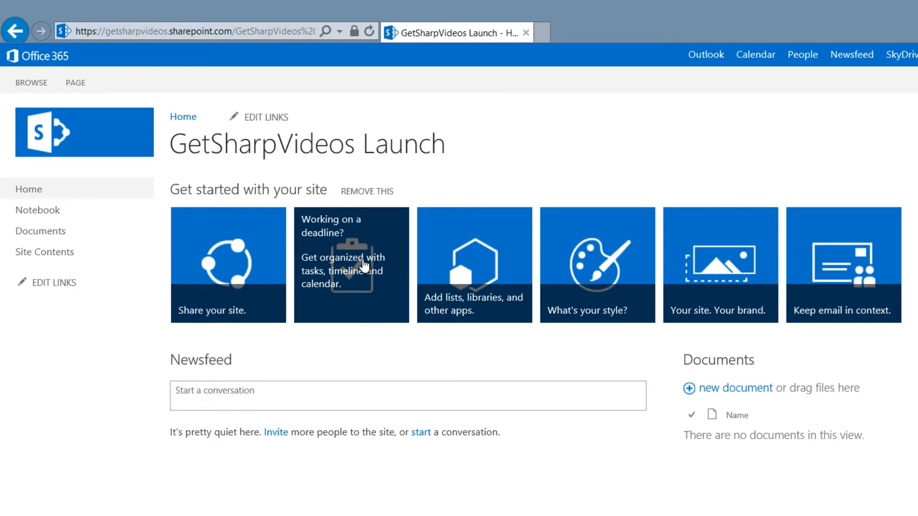
mouse_move(365, 264)
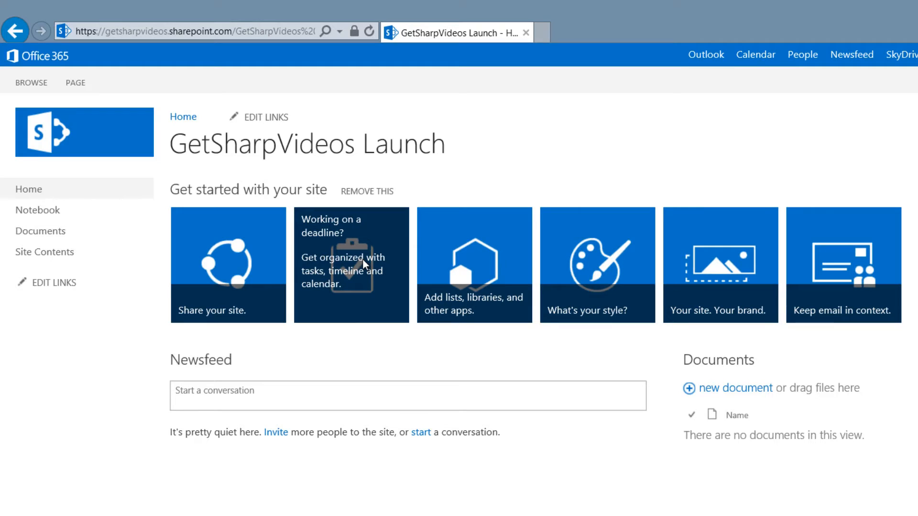
left_click(352, 264)
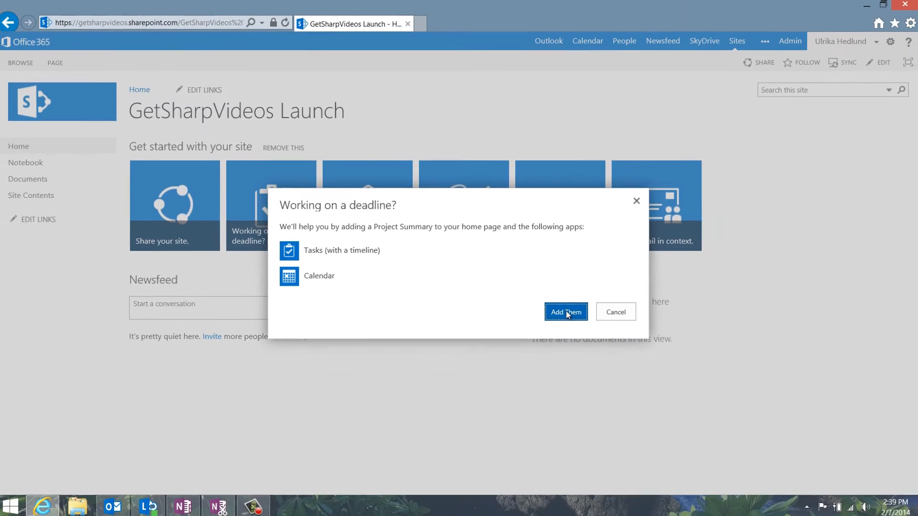
Add the Tasks and Calendar apps, then open the task list for editing
left_click(565, 312)
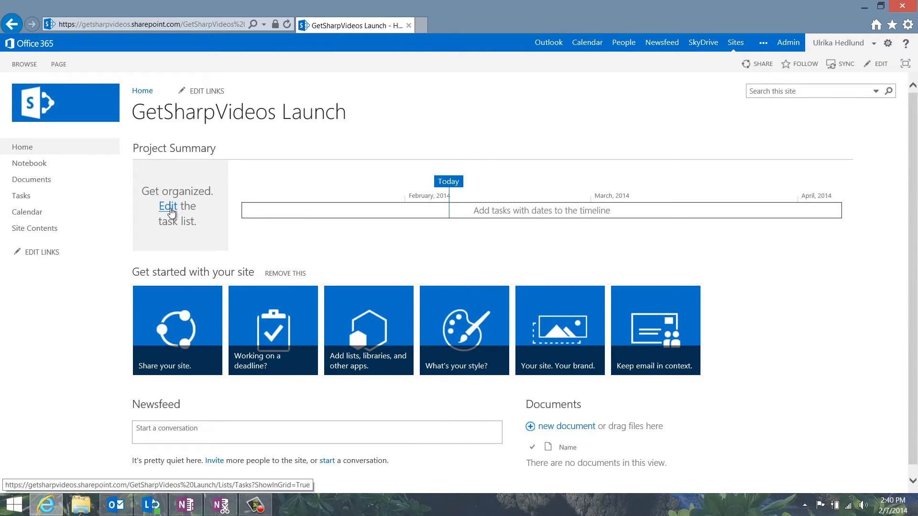
left_click(167, 206)
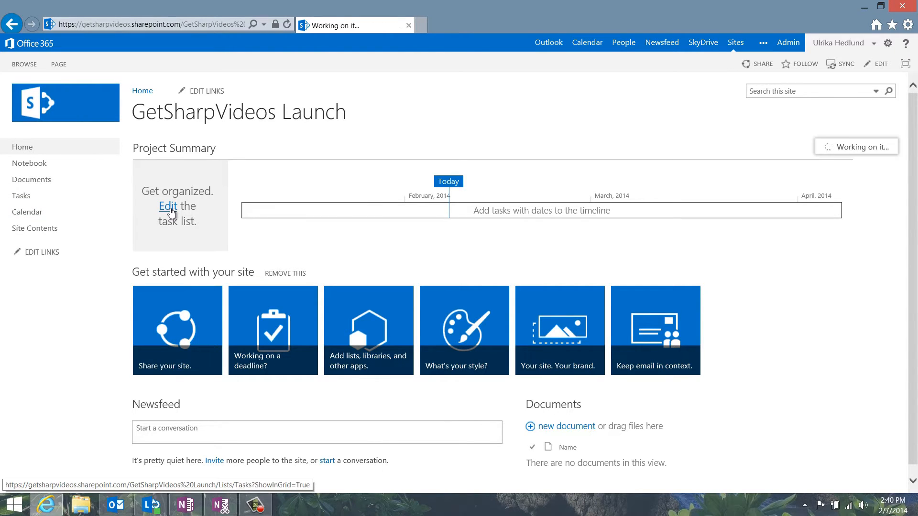
left_click(167, 206)
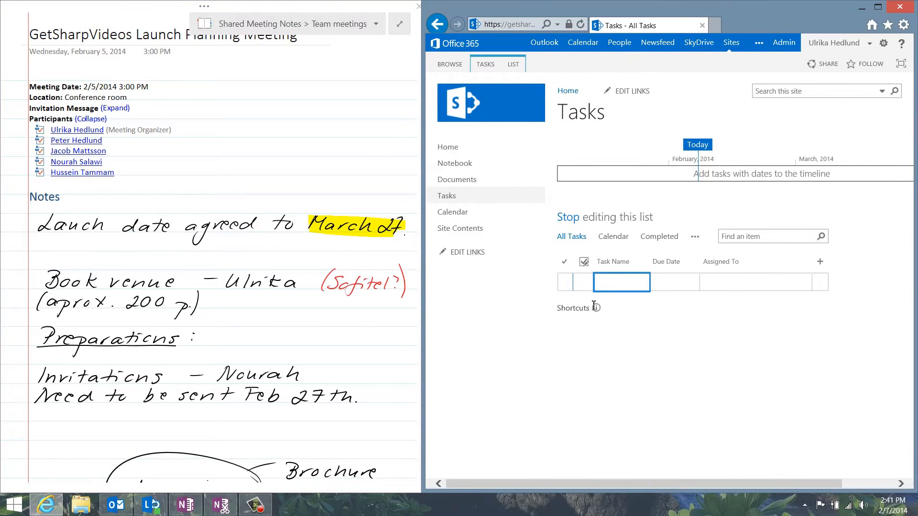
Add a 'Launch' task due March 27 and dismiss the timeline callout
type("Launch")
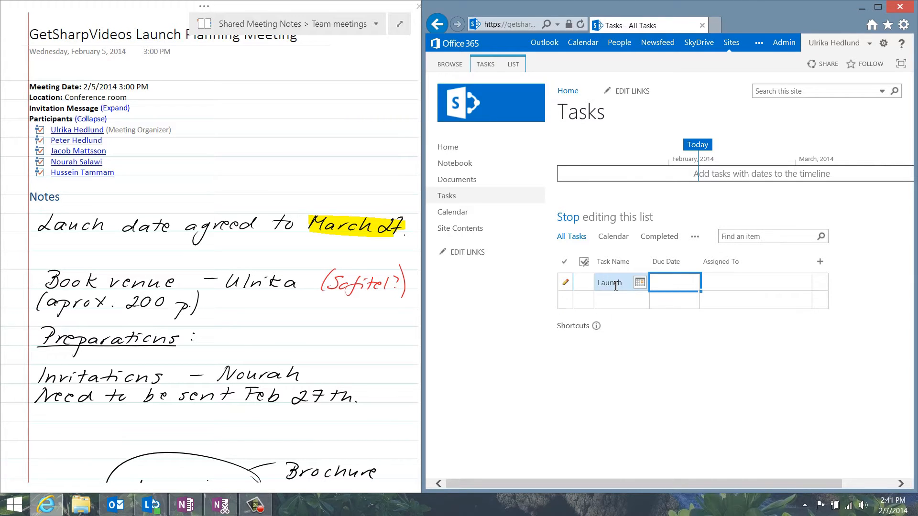
left_click(640, 282)
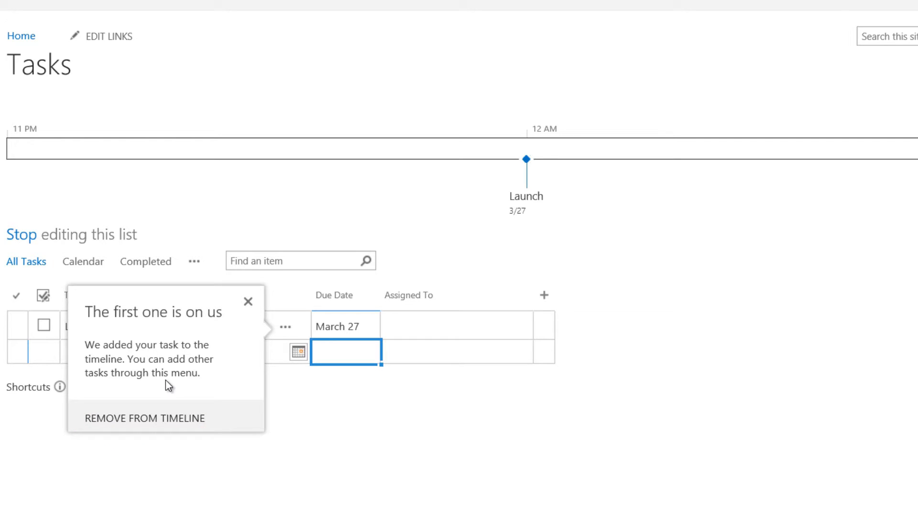
left_click(248, 302)
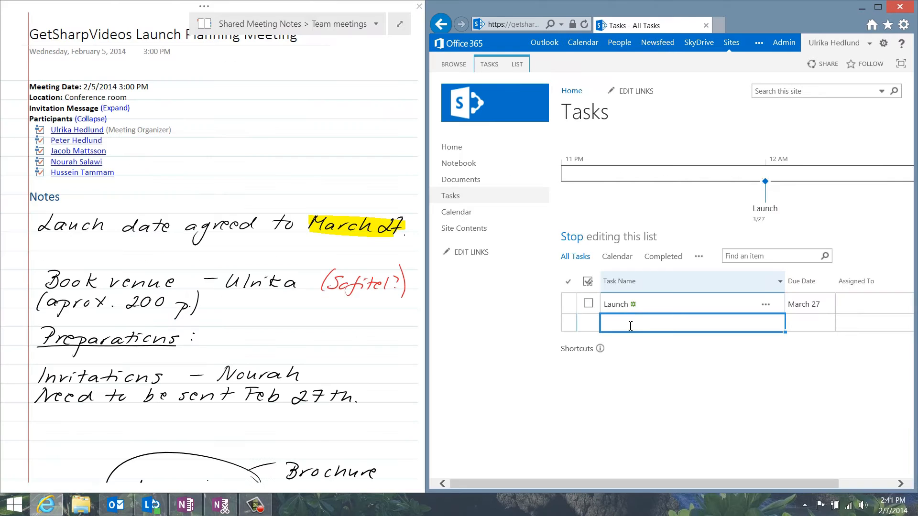
Add a 'Book venue' task due 2/10/2014, assigned to the Managing Director
type("Book venue")
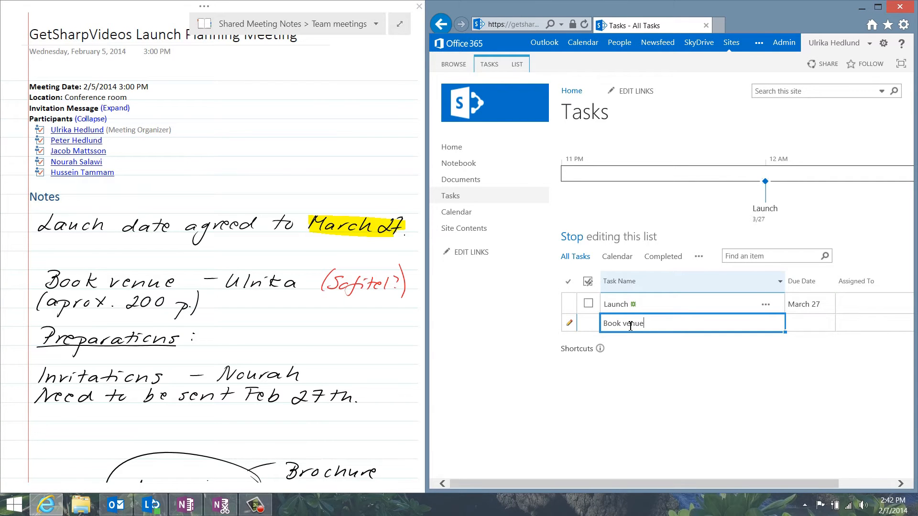
left_click(754, 310)
type("2/10/2014")
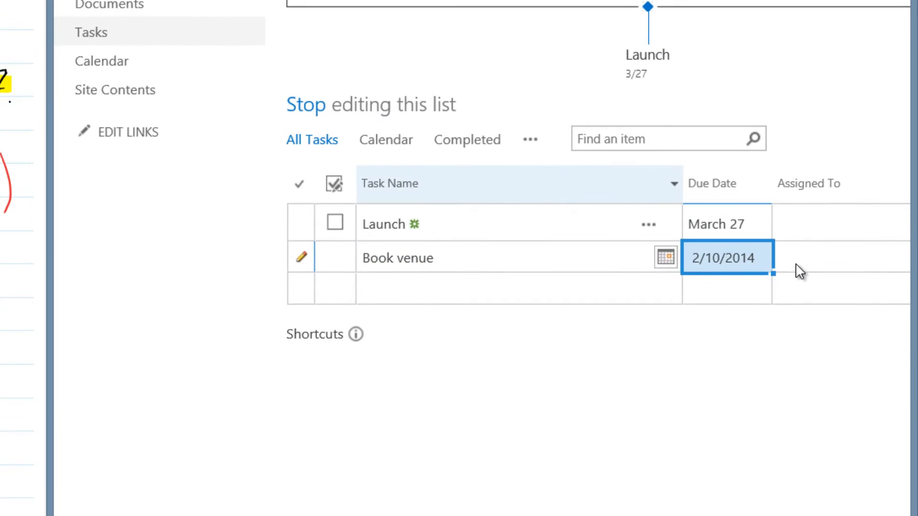
type("Ulri")
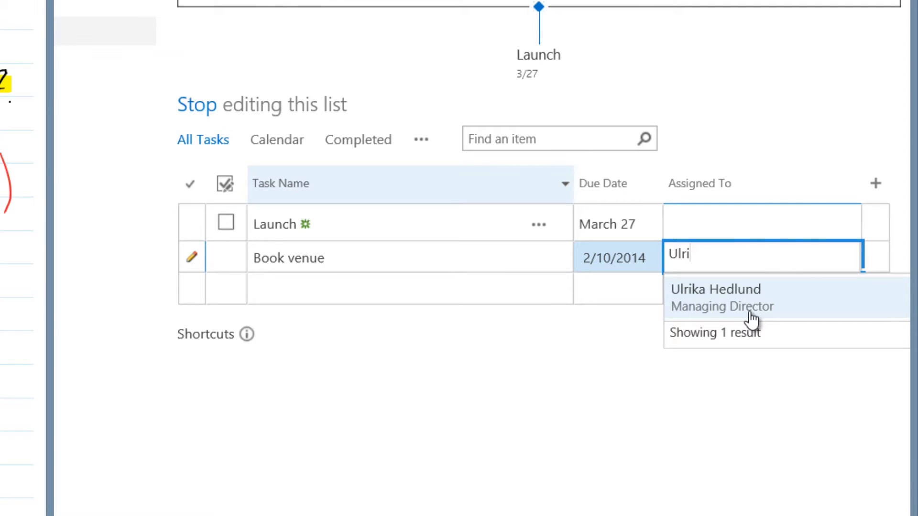
left_click(716, 289)
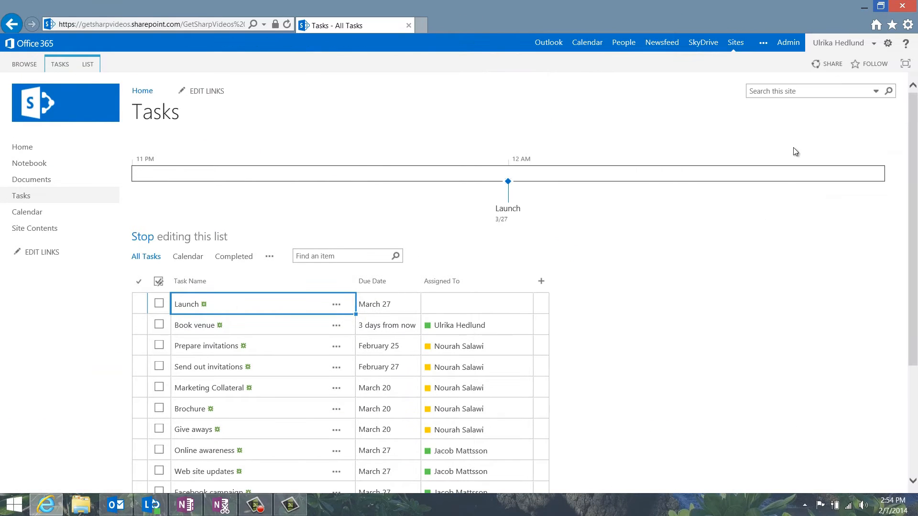
Scroll the task list down to reveal all fourteen launch tasks
scroll("down", 3)
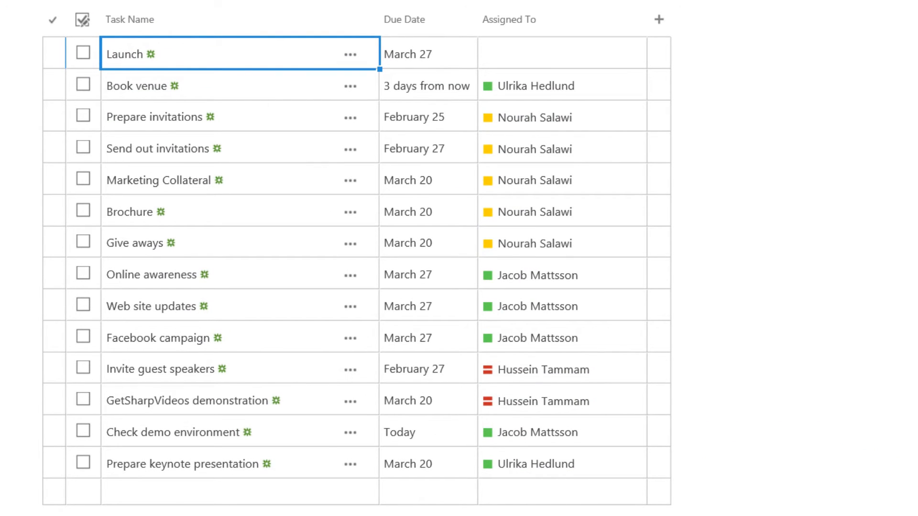
mouse_move(485, 277)
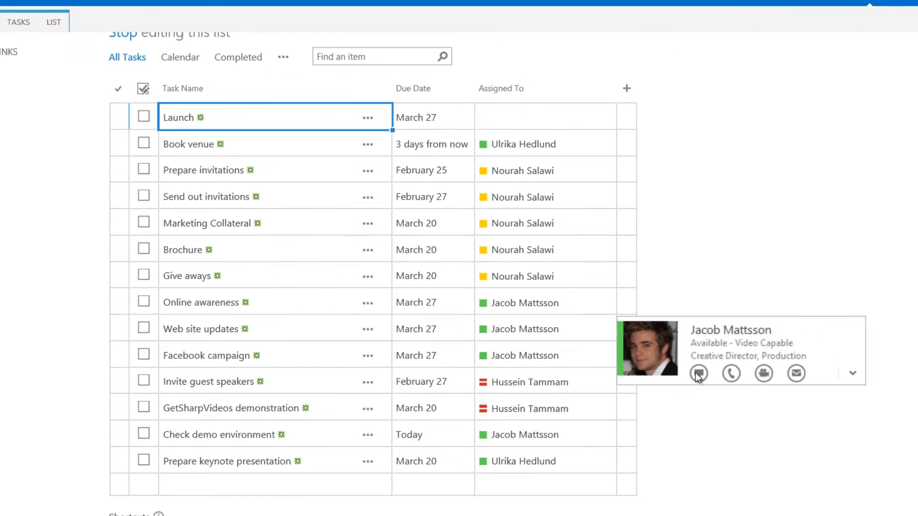
IM Jacob about the online updates and demo check, reply 'Great, thanks!', and close the chat
left_click(698, 373)
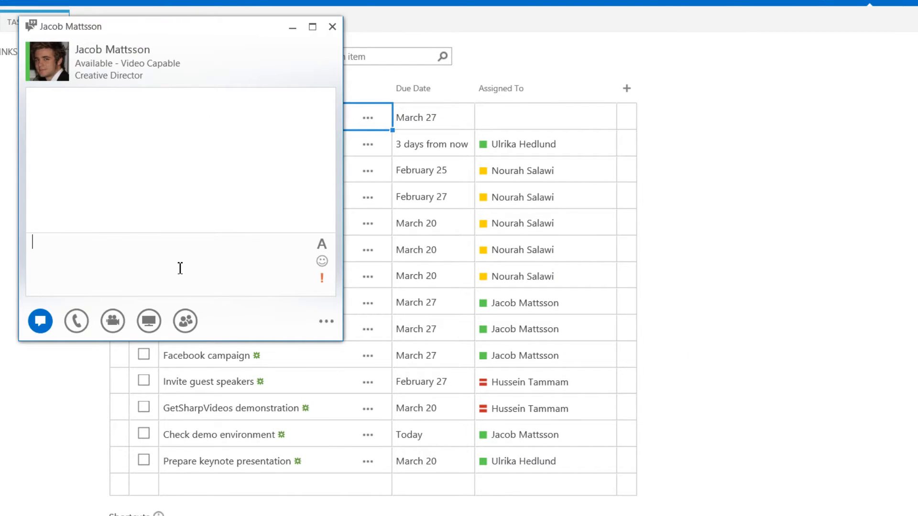
type("Jacob - are you able to do the online updates for the launch? And also, don't forget to check the demo asap! Thanks")
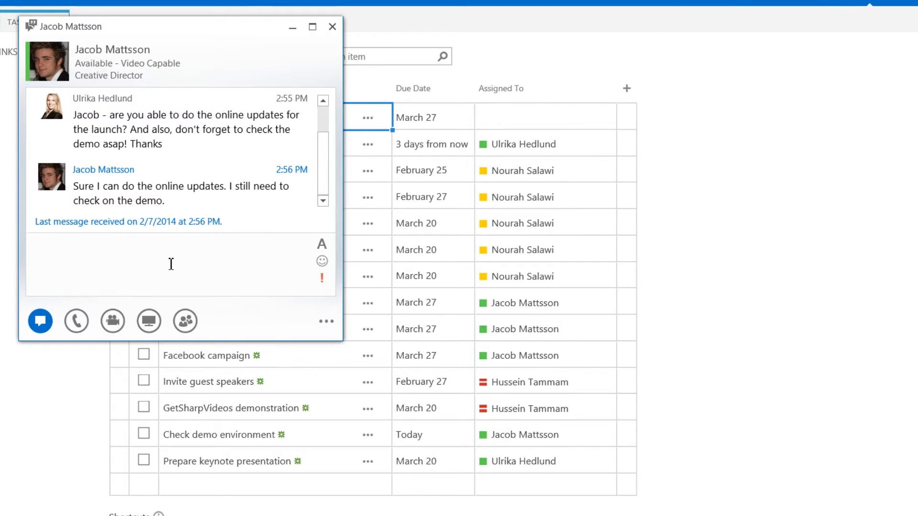
type("Gre")
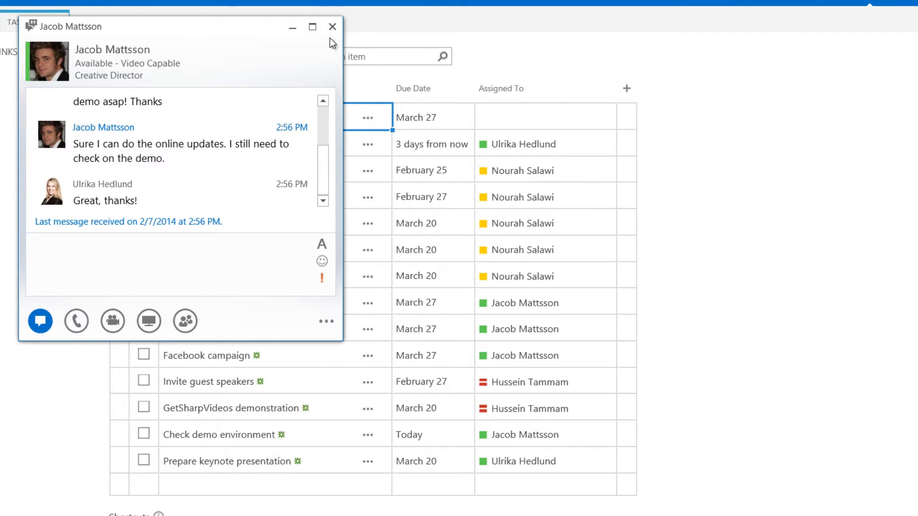
left_click(331, 26)
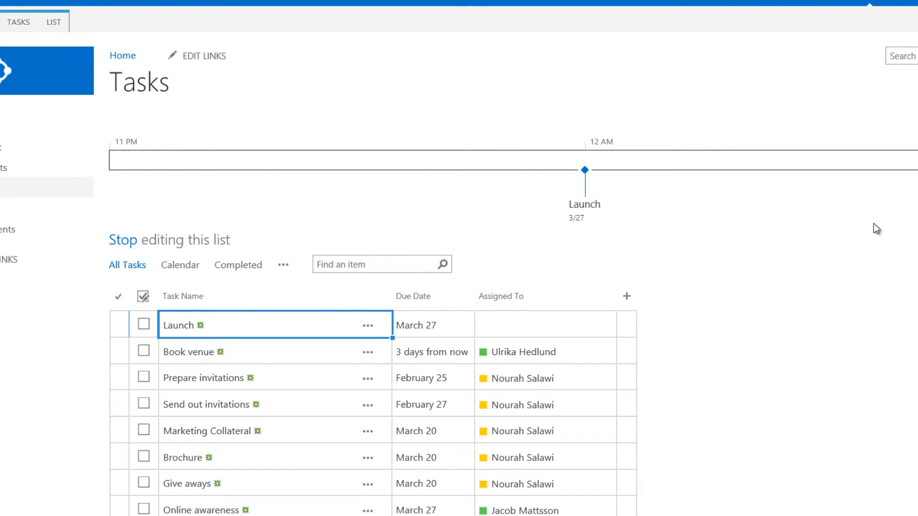
left_click(282, 265)
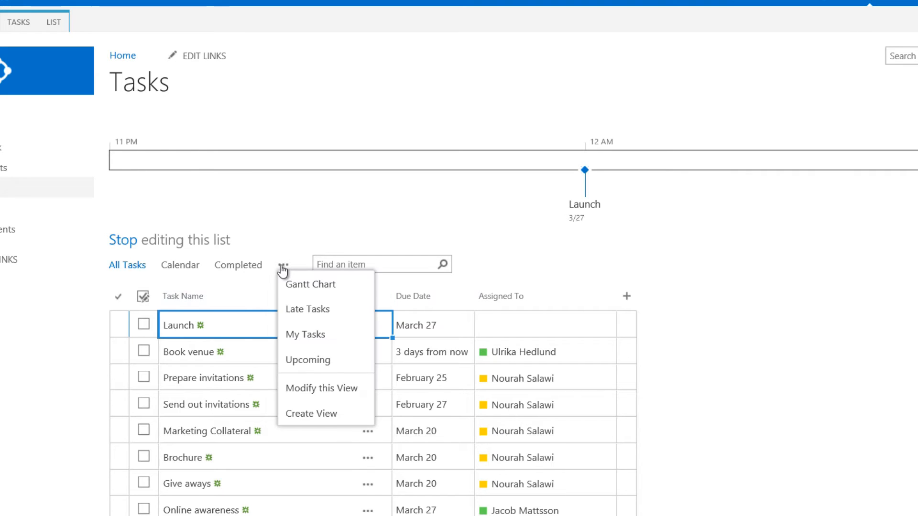
left_click(321, 388)
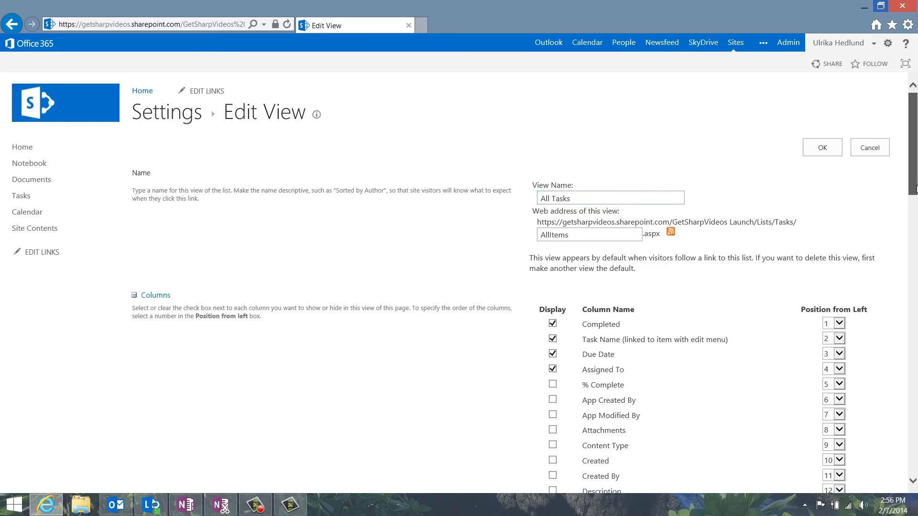
scroll("down", 3)
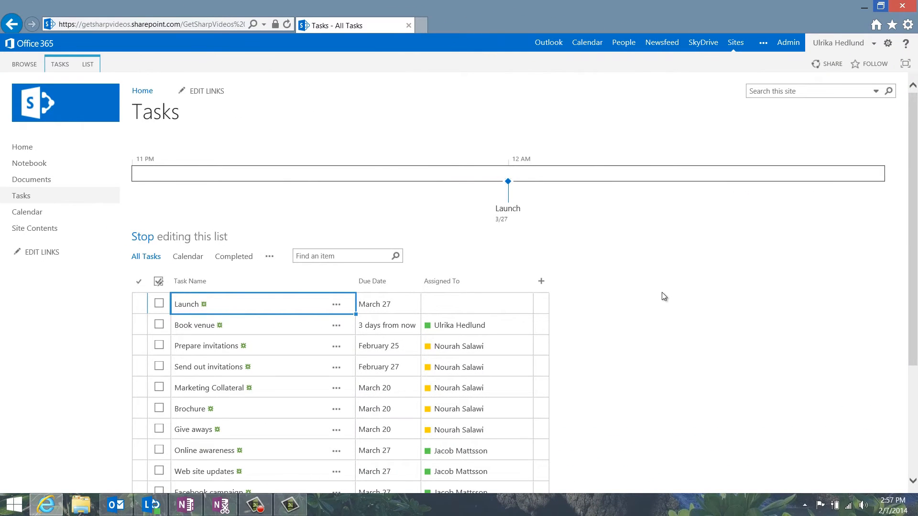
mouse_move(648, 306)
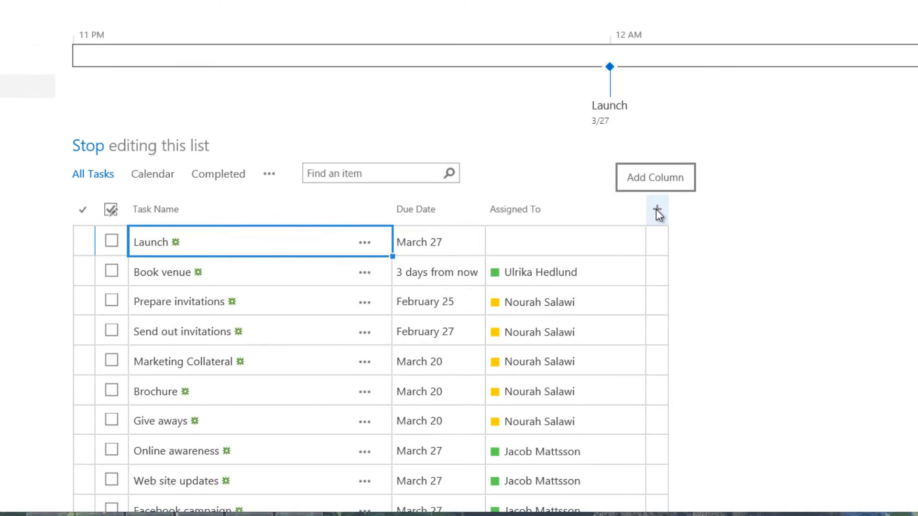
Add a new column to the task list as a Text column
left_click(657, 210)
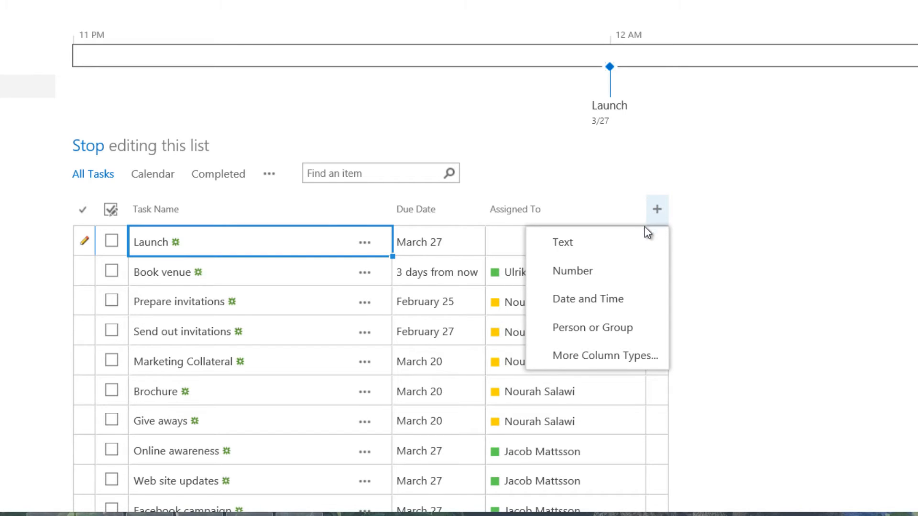
left_click(562, 242)
type("Task outcome")
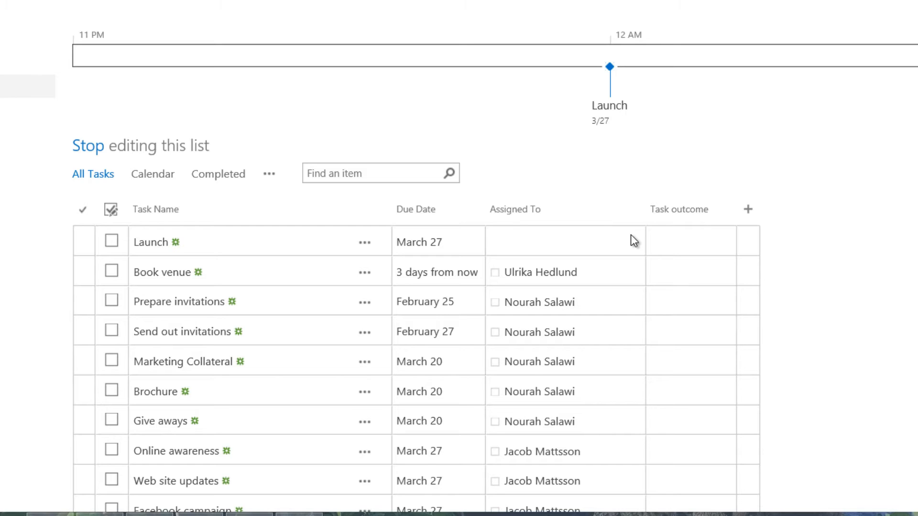
Stop editing the list and mark the Book venue task as completed
left_click(88, 146)
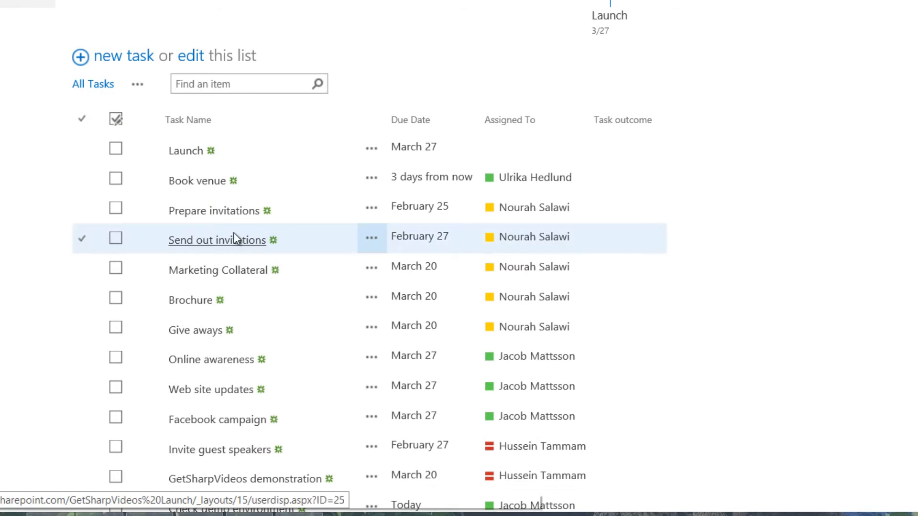
left_click(116, 180)
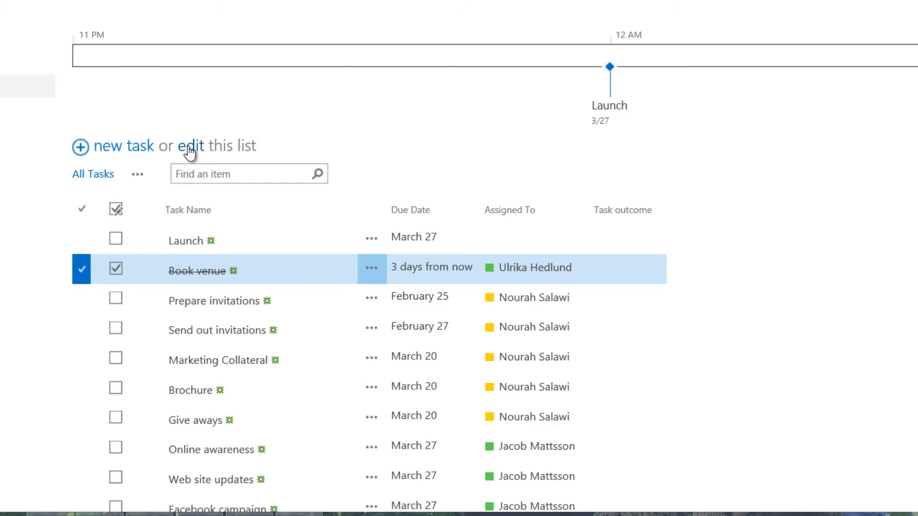
Re-enter edit mode and set Book venue's Task outcome to 'Sofitel confirmed for 200 people'
left_click(189, 146)
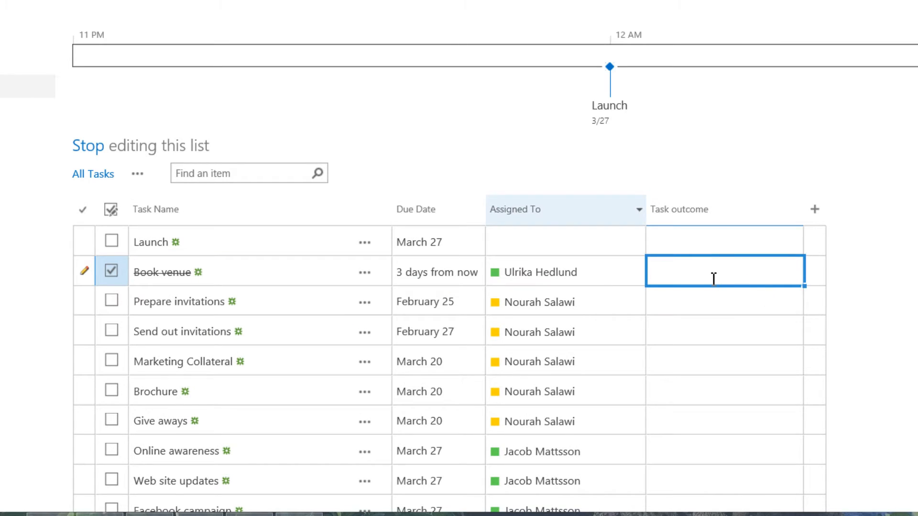
type("Sofitel confirmed for 200 pe")
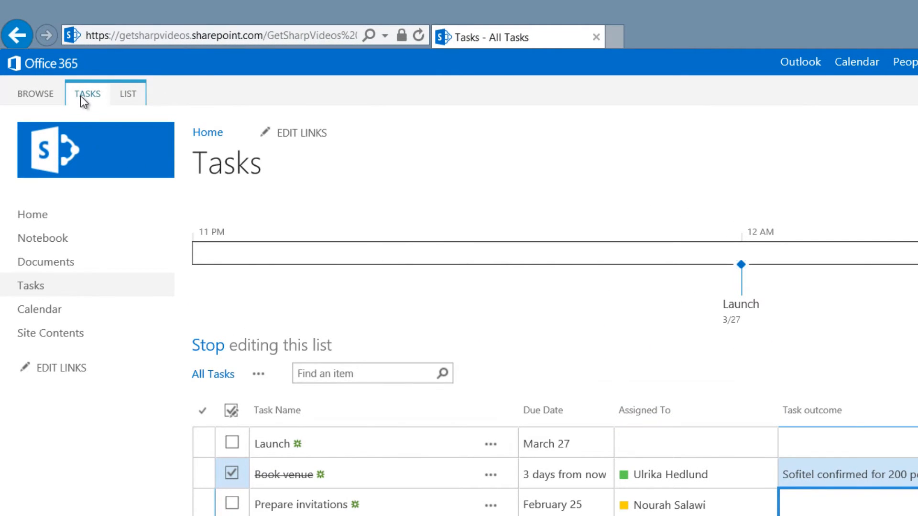
Insert an Invitations task above Prepare invitations and indent both invitation tasks beneath it
left_click(87, 93)
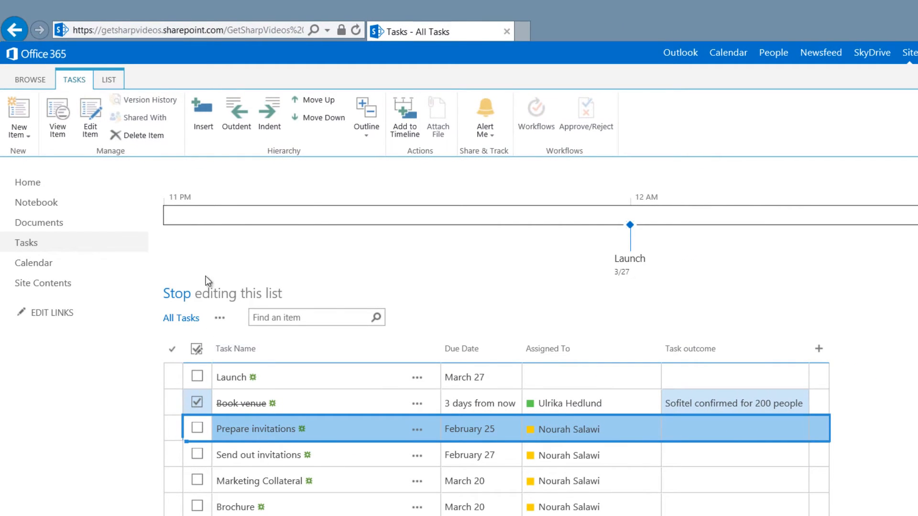
left_click(203, 111)
type("Invitations")
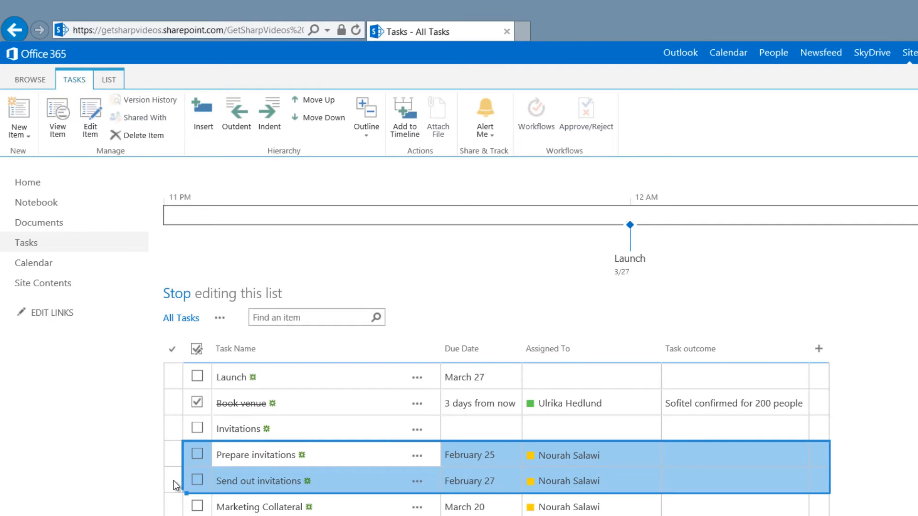
key("Ctrl")
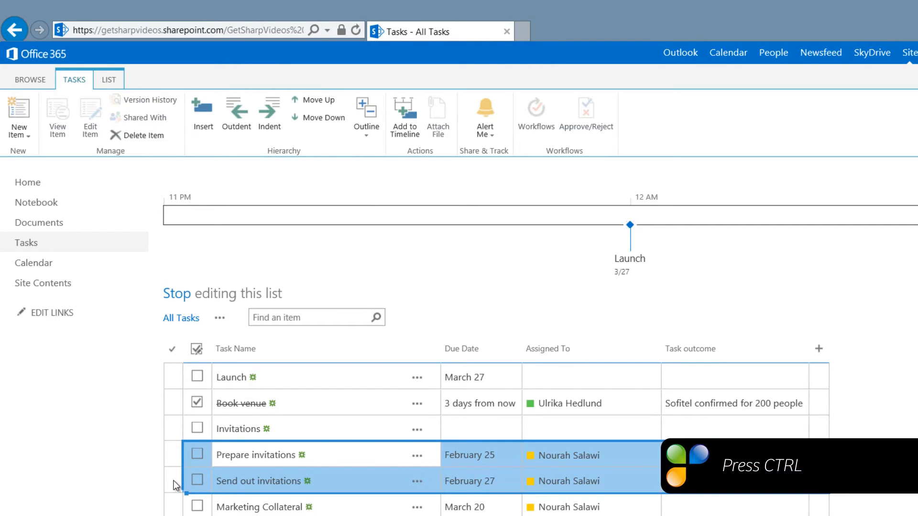
left_click(268, 115)
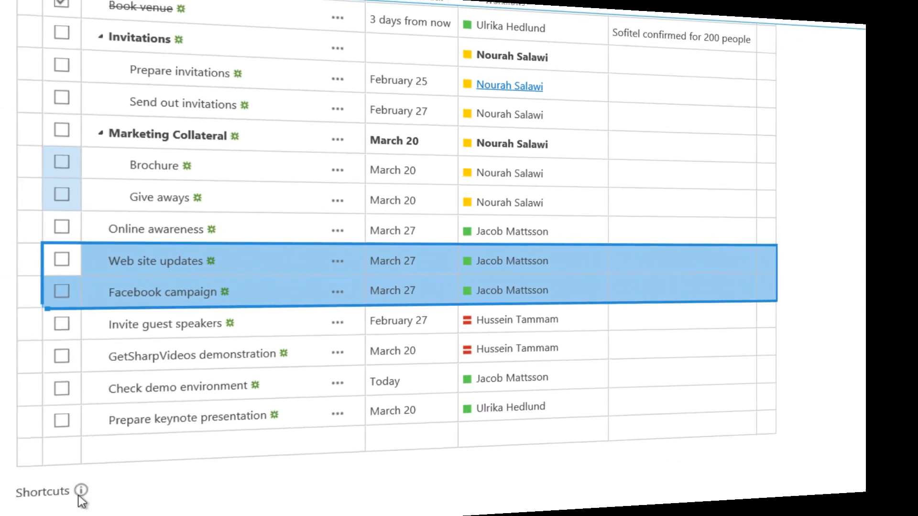
Indent the web and Facebook tasks under Online awareness and add Web site updates to the timeline
left_click(82, 490)
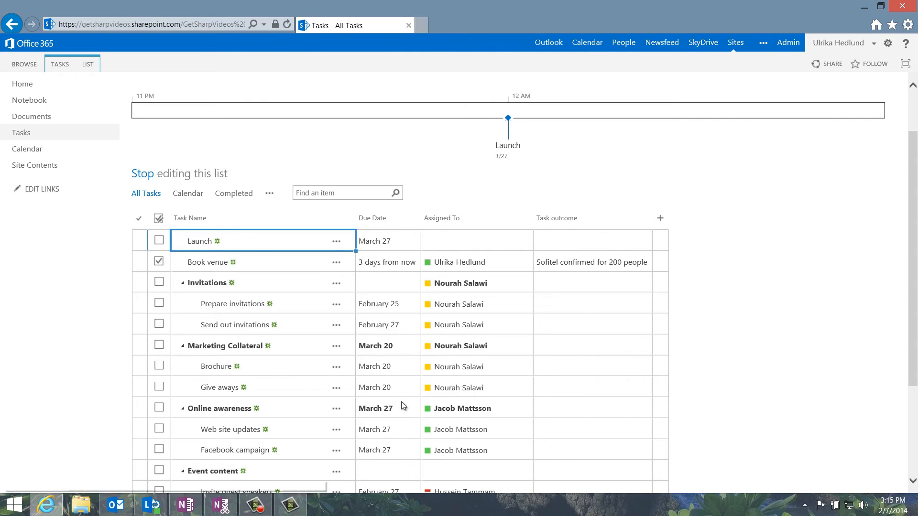
mouse_move(139, 436)
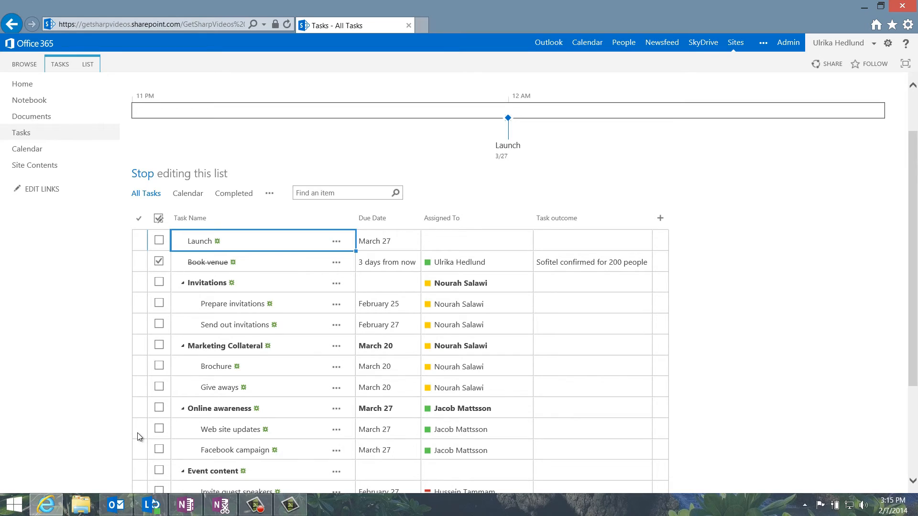
mouse_move(125, 484)
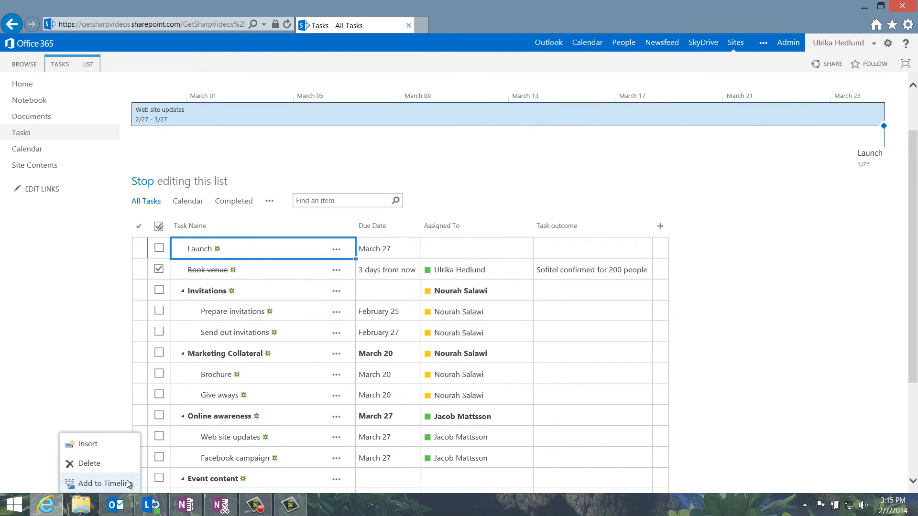
left_click(104, 483)
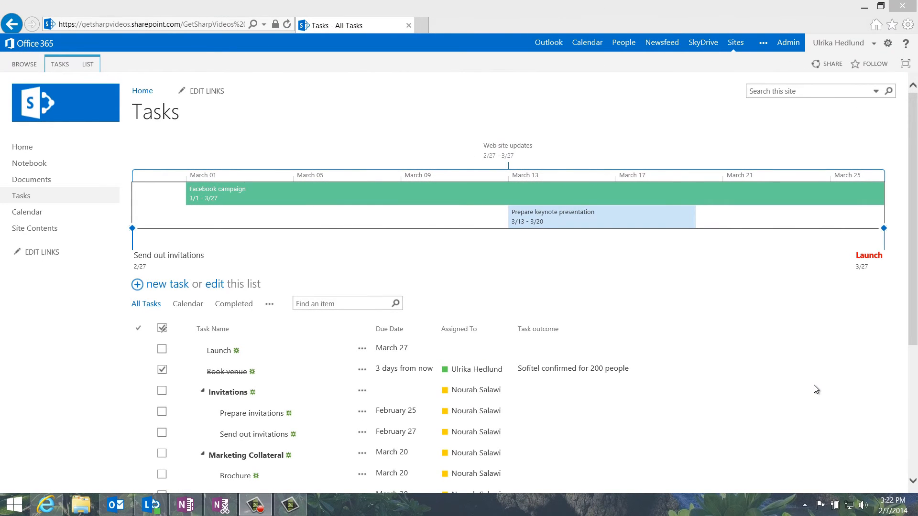
mouse_move(812, 390)
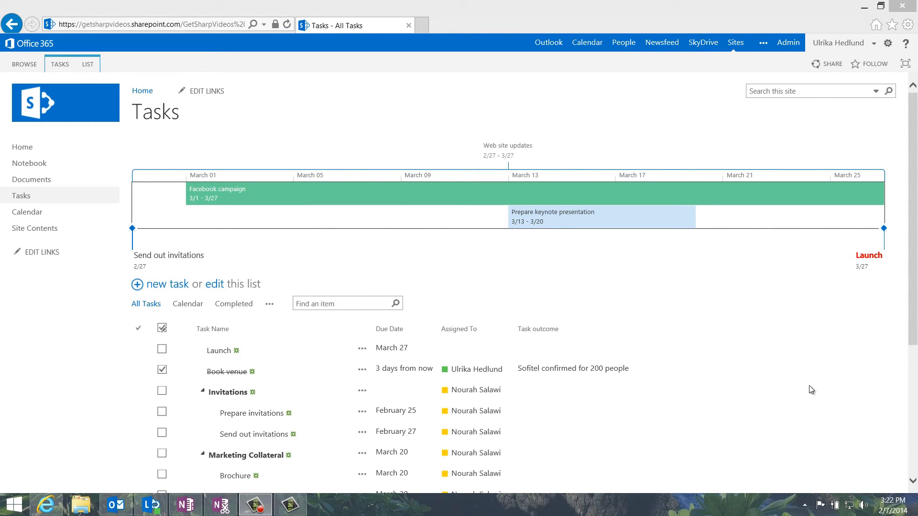
mouse_move(187, 304)
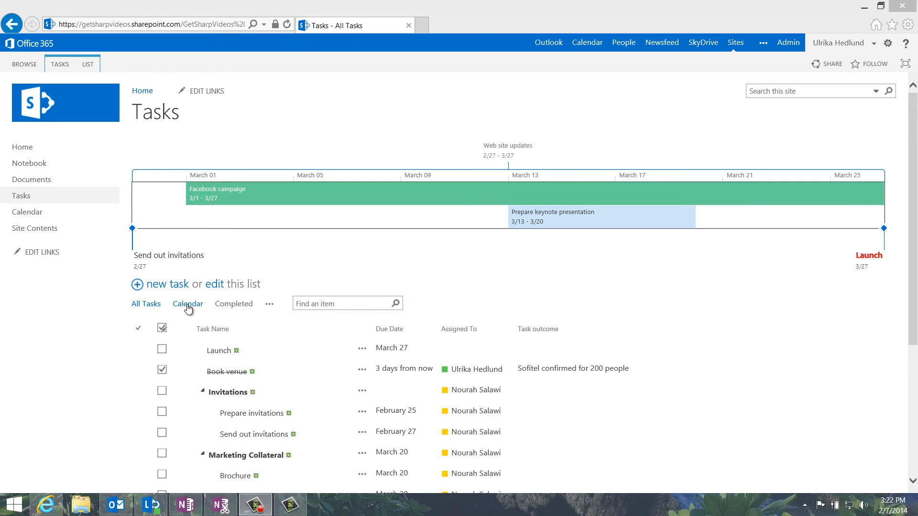
Switch the task list to the Gantt Chart view
left_click(188, 303)
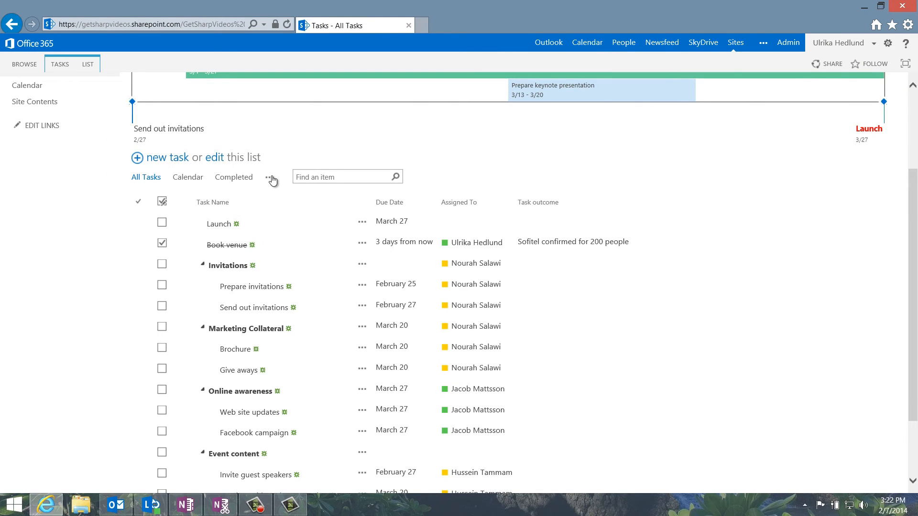
left_click(269, 176)
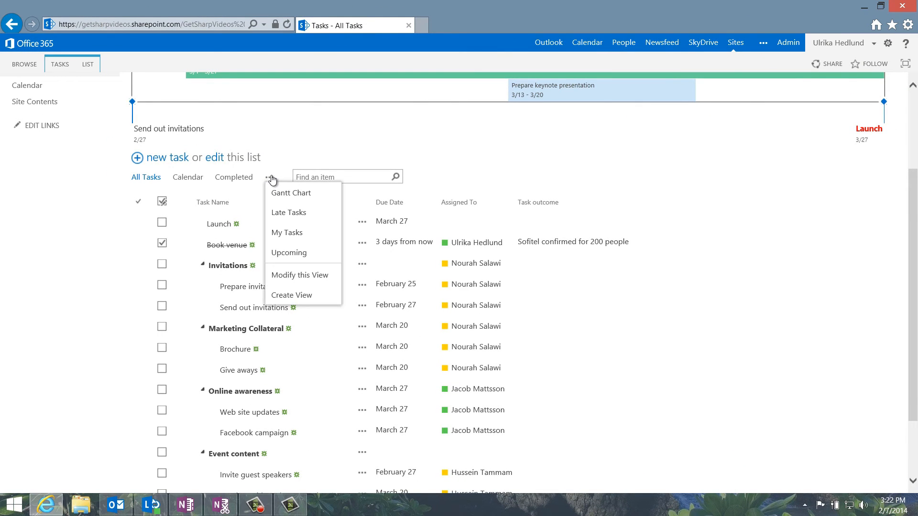
left_click(290, 193)
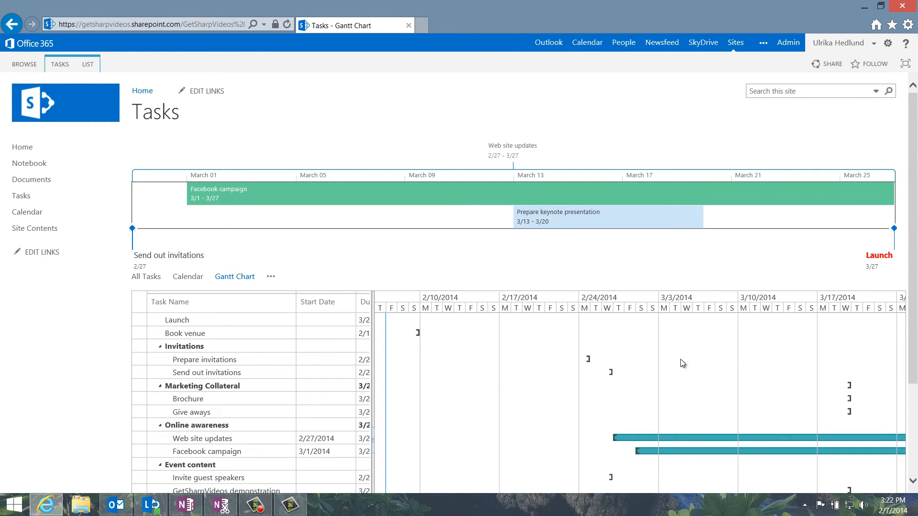
Switch to the My Tasks view to show only tasks assigned to me
scroll("down", 3)
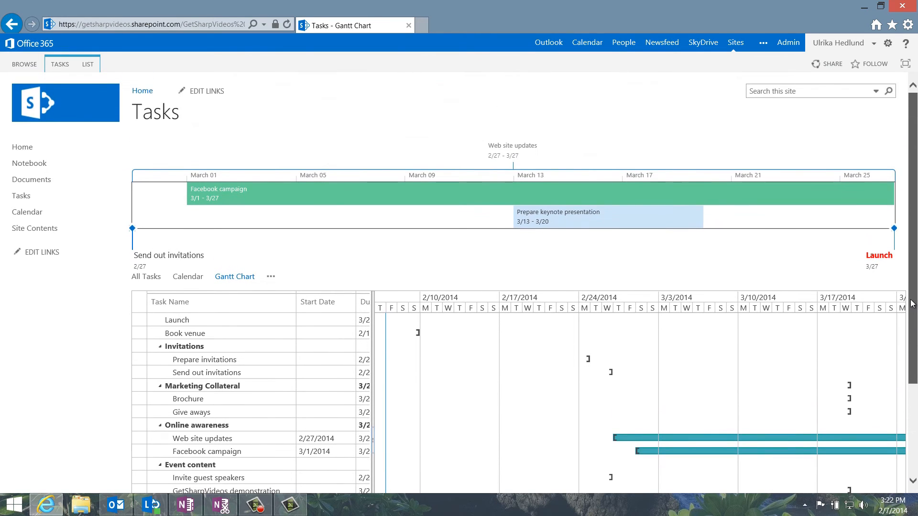
left_click(271, 276)
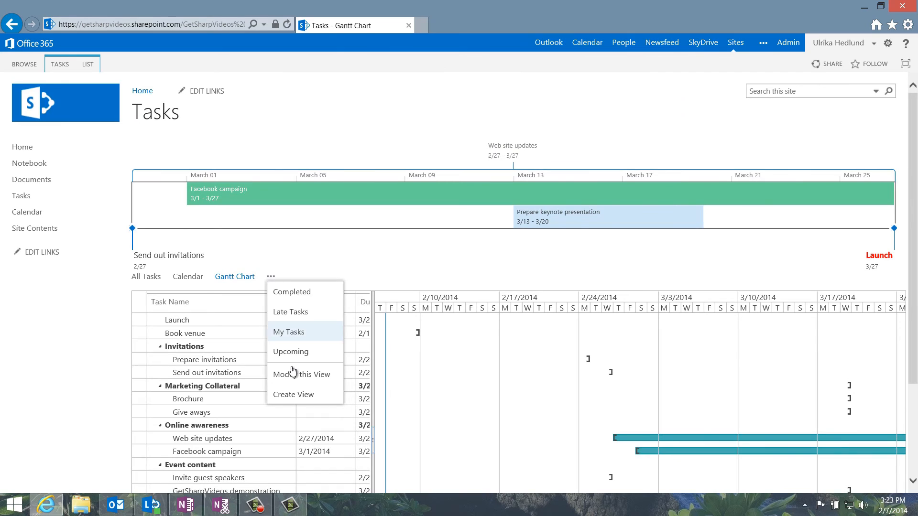
left_click(288, 332)
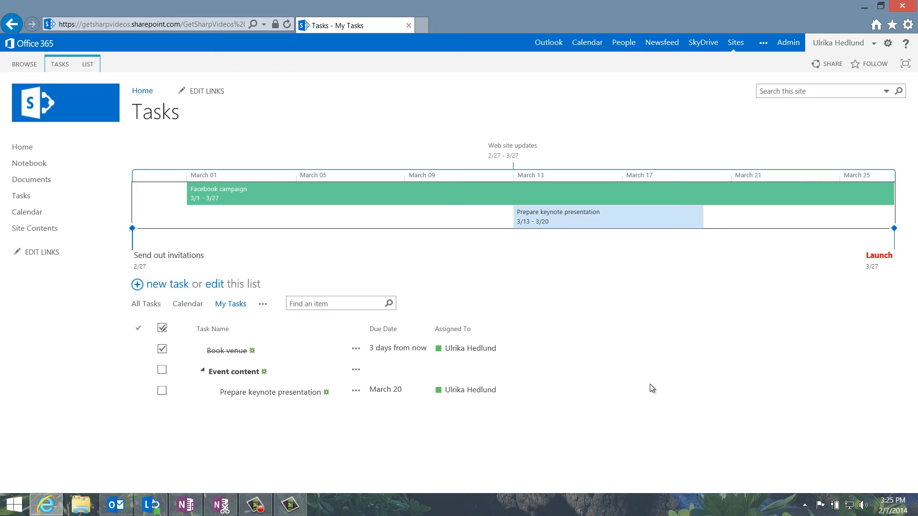
mouse_move(480, 307)
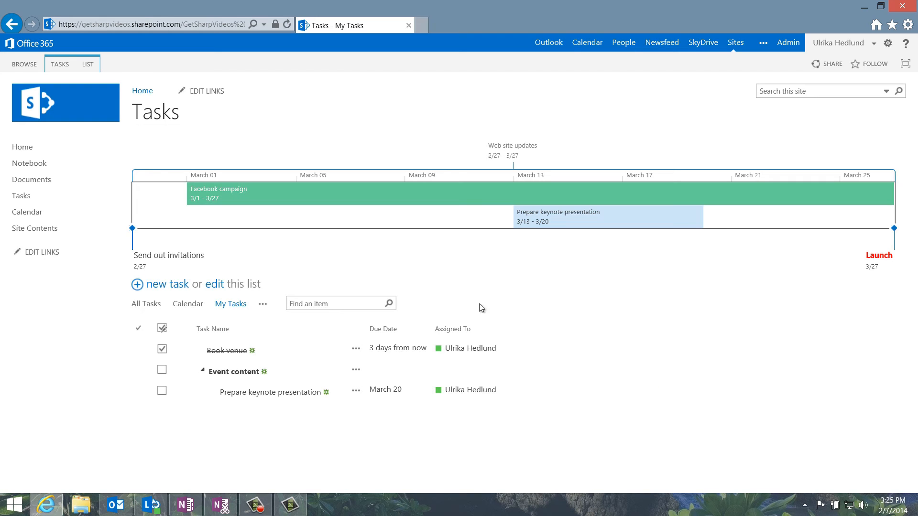
Sync the task list to Outlook from the LIST ribbon, keeping Sync tasks checked
left_click(87, 64)
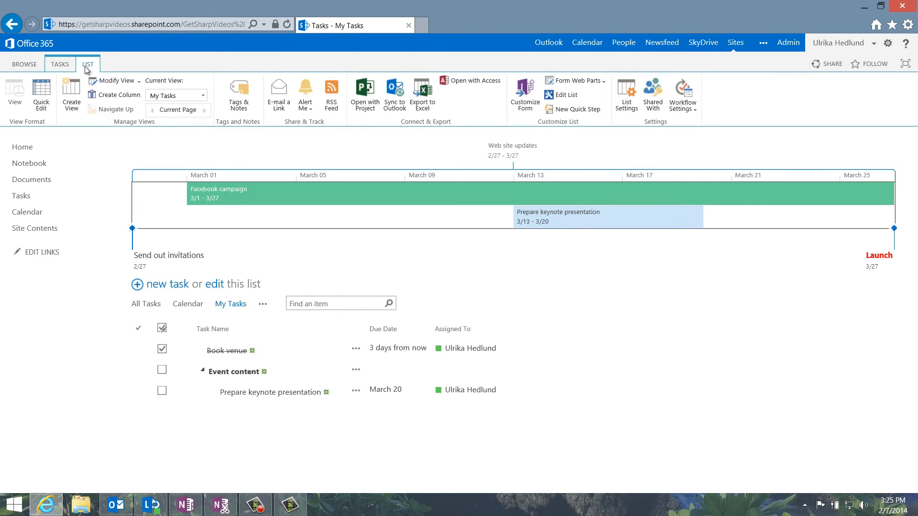
left_click(394, 91)
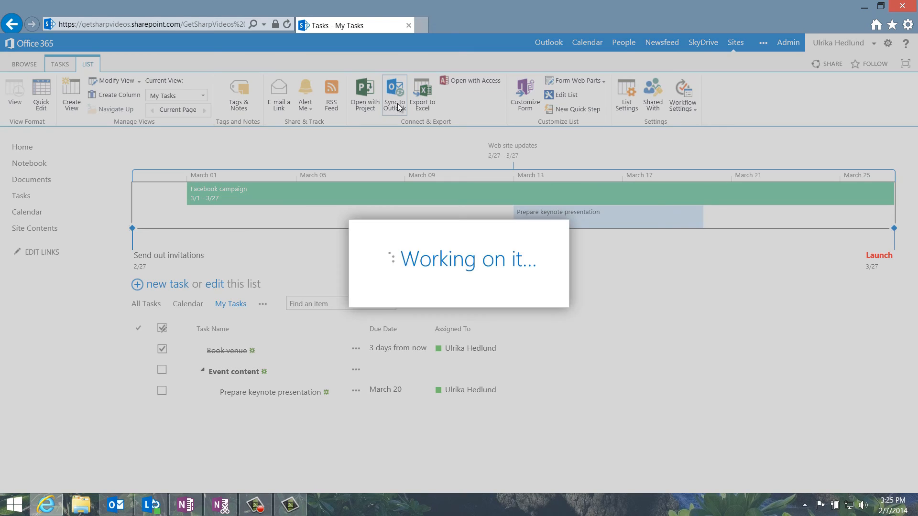
left_click(394, 90)
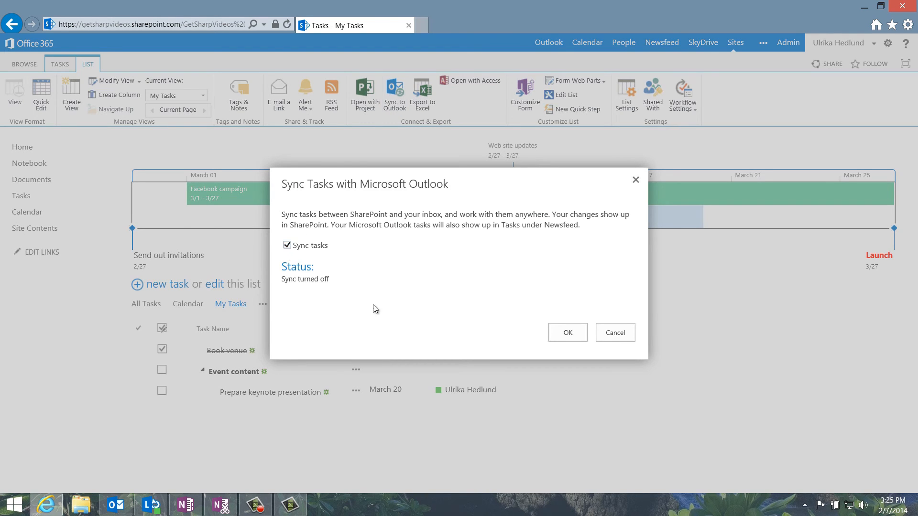
left_click(567, 332)
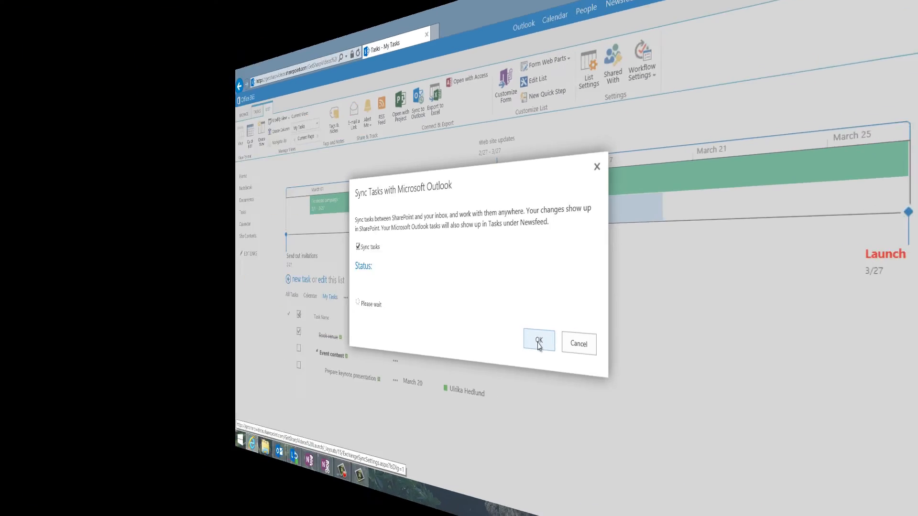
left_click(538, 340)
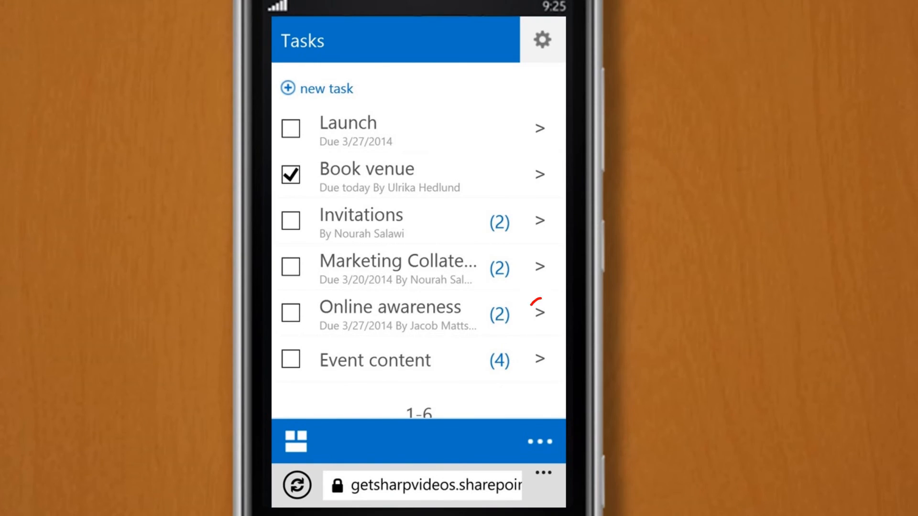
Expand the Online awareness group on the phone to reveal its subtasks
left_click(538, 312)
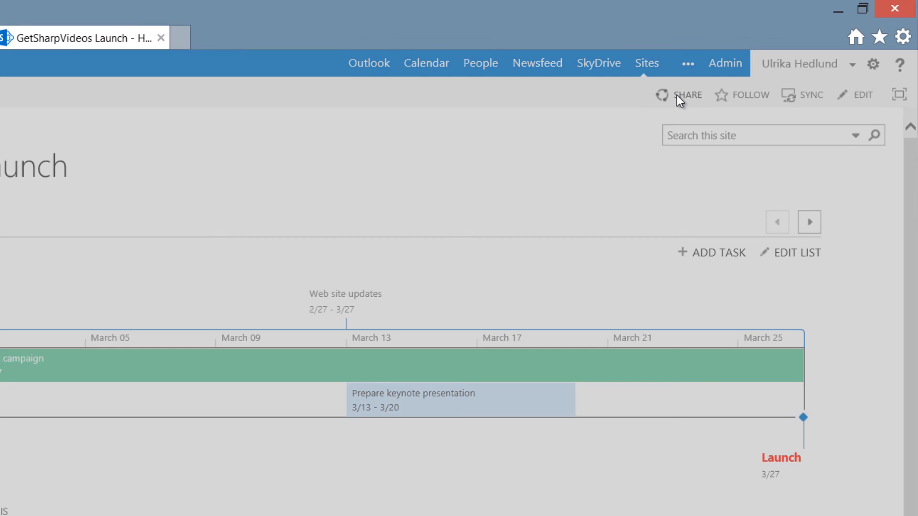
left_click(687, 95)
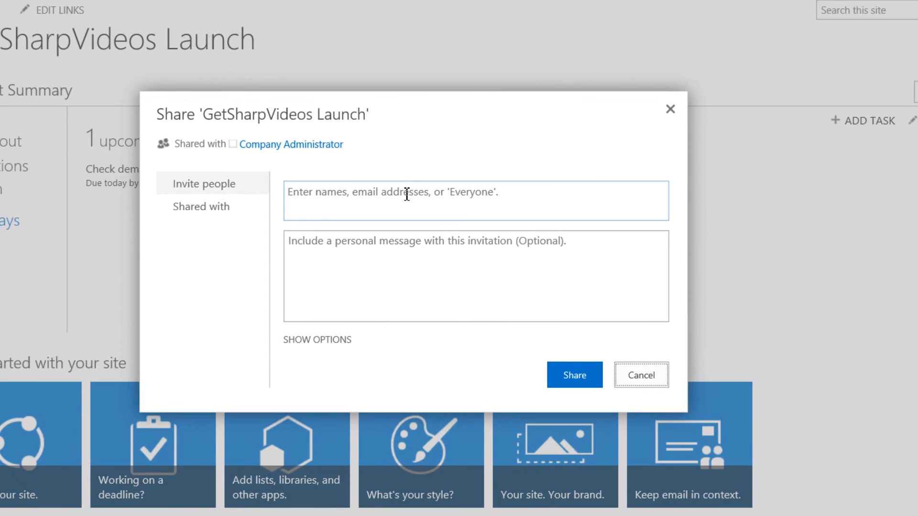
type("Peter Hedlund; Nourah Salawi; Jacob Mattsson; Hussein Tammam; Jacob Mattsson")
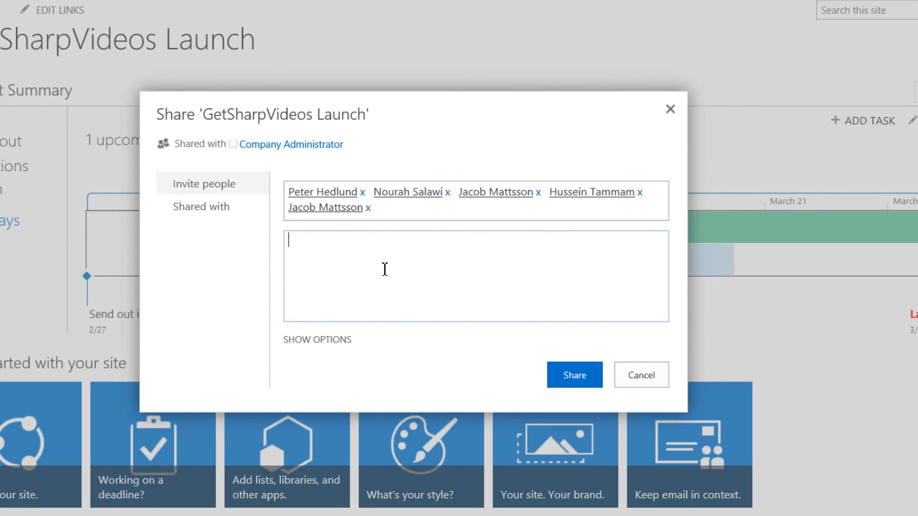
type("Hello everyone,")
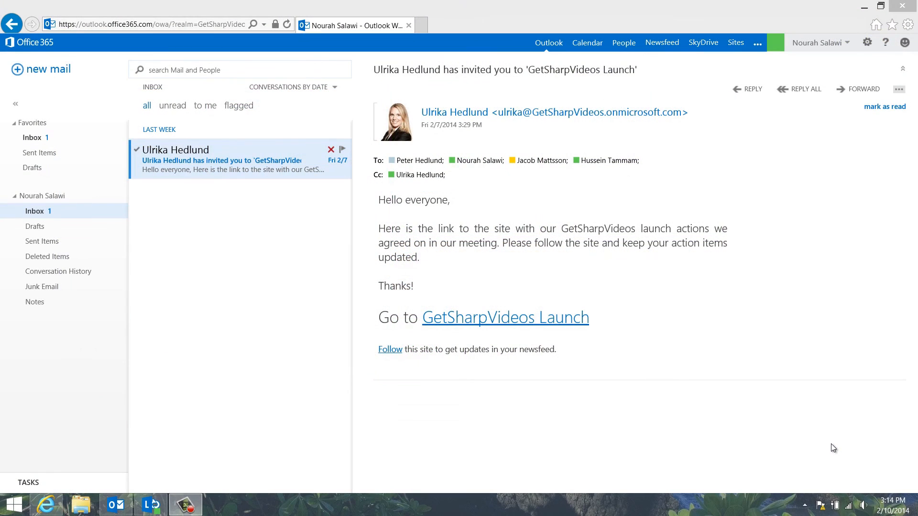
mouse_move(790, 408)
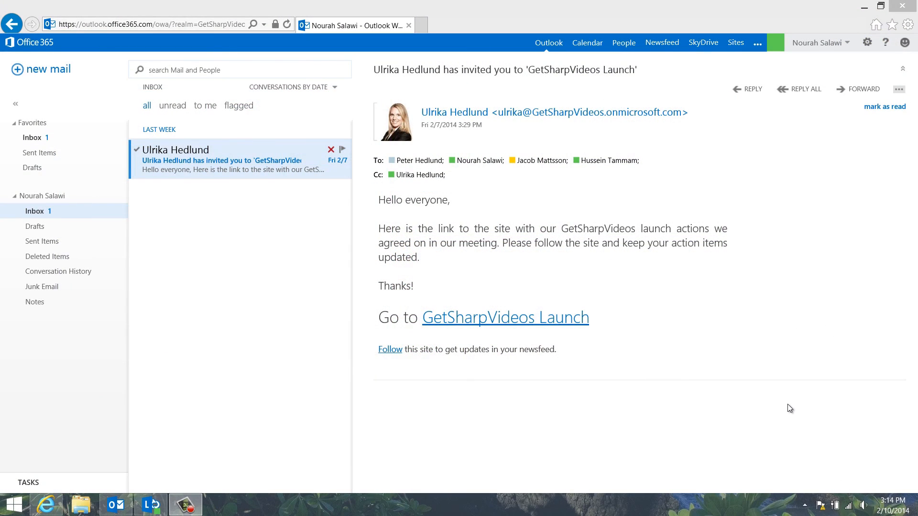
mouse_move(599, 333)
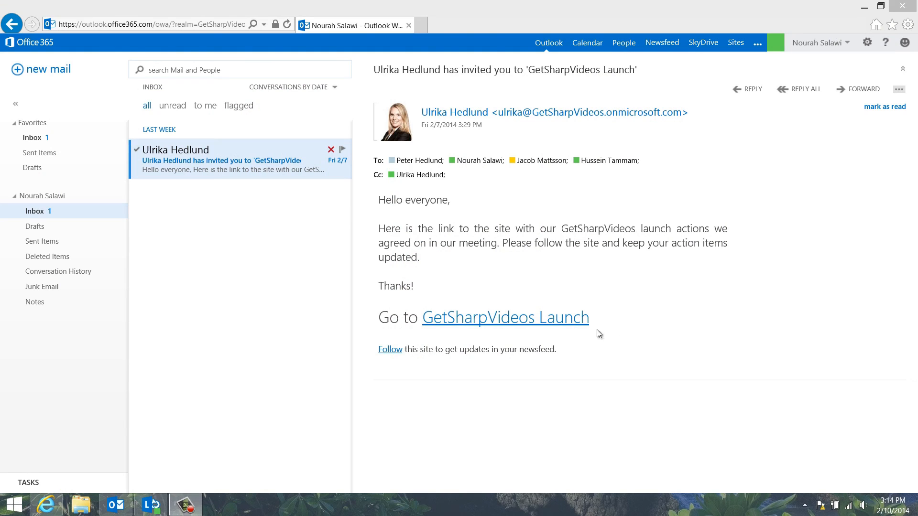
Follow the GetSharpVideos Launch site via the link in the invitation email
left_click(505, 317)
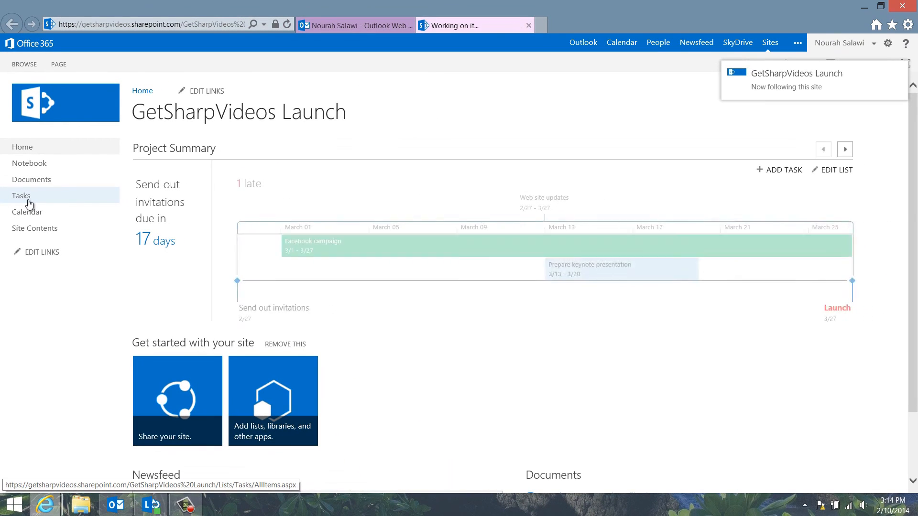
Open Tasks from the left navigation and view the Prepare invitations task details
left_click(21, 195)
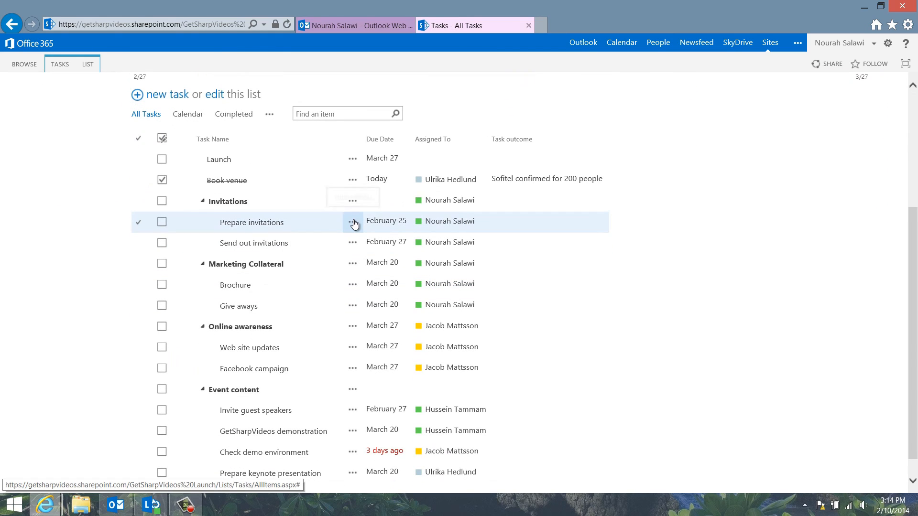
left_click(352, 222)
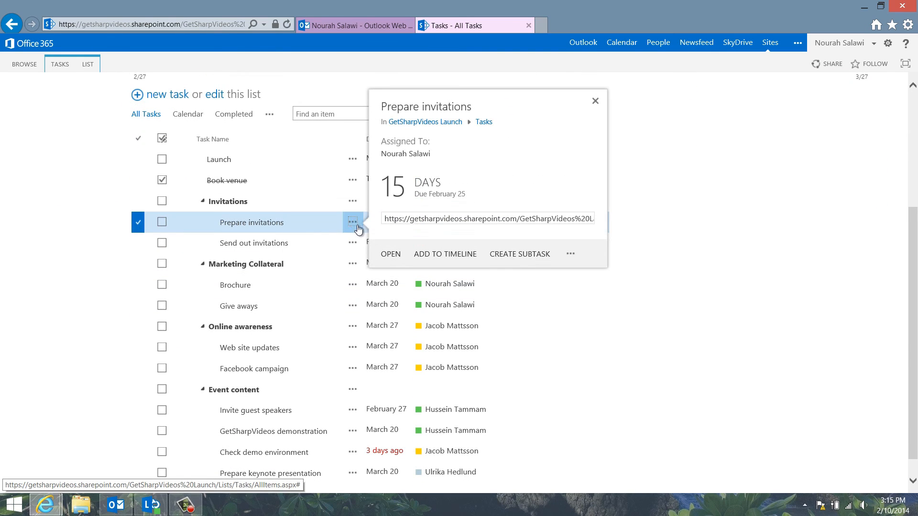
mouse_move(388, 257)
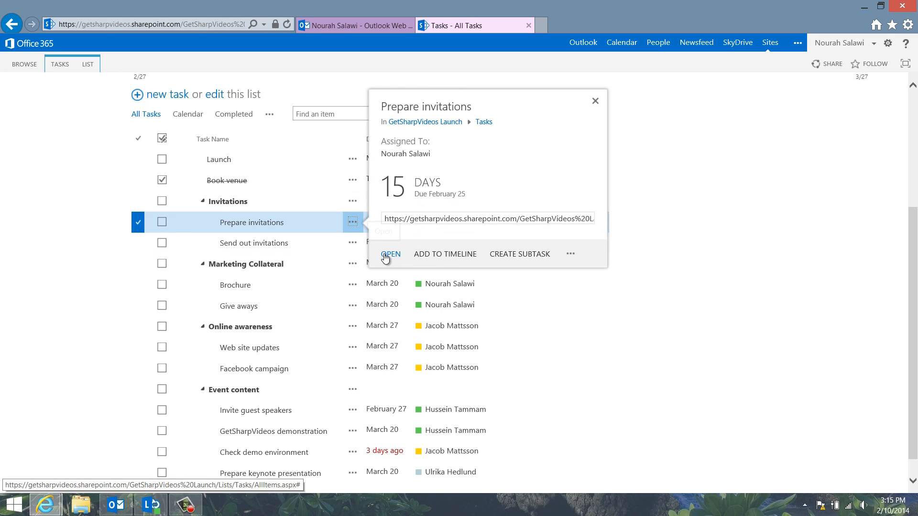